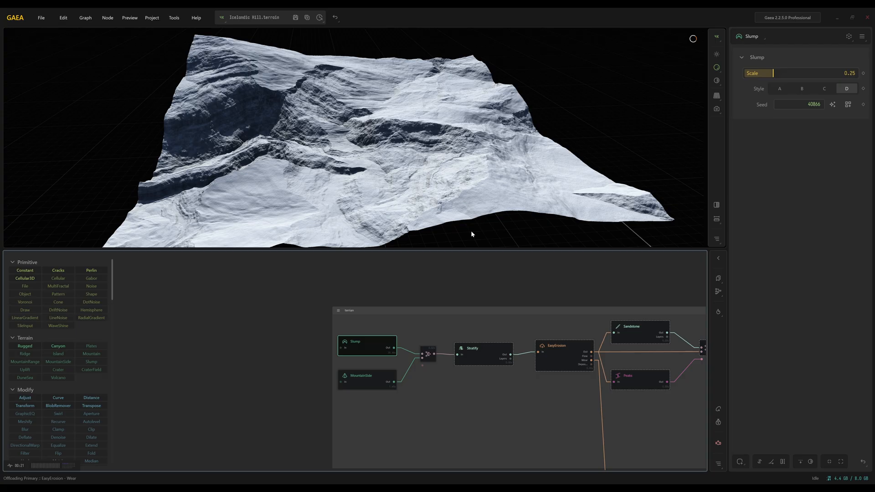
pyautogui.moveTo(422, 153)
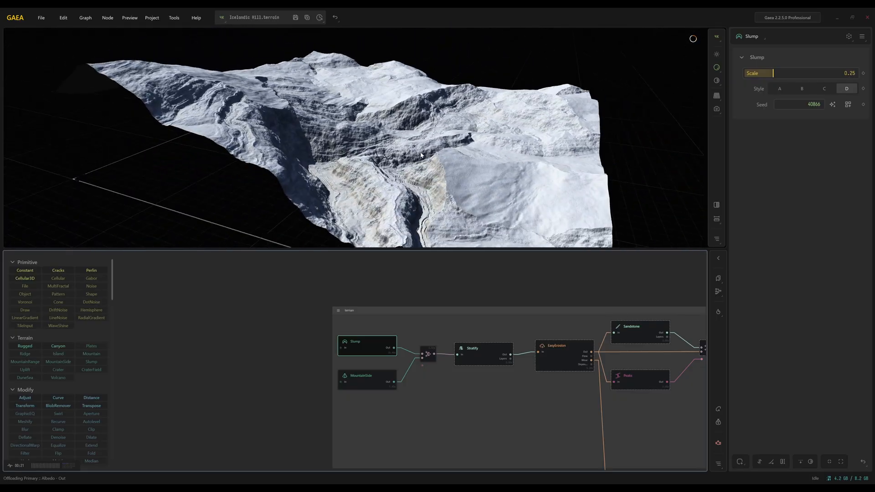
# Orbit the terrain, then inspect Combine's Max blend of Slump and MountainSide, and MountainSide's settings
pyautogui.moveTo(421, 156); pyautogui.dragTo(402, 164)
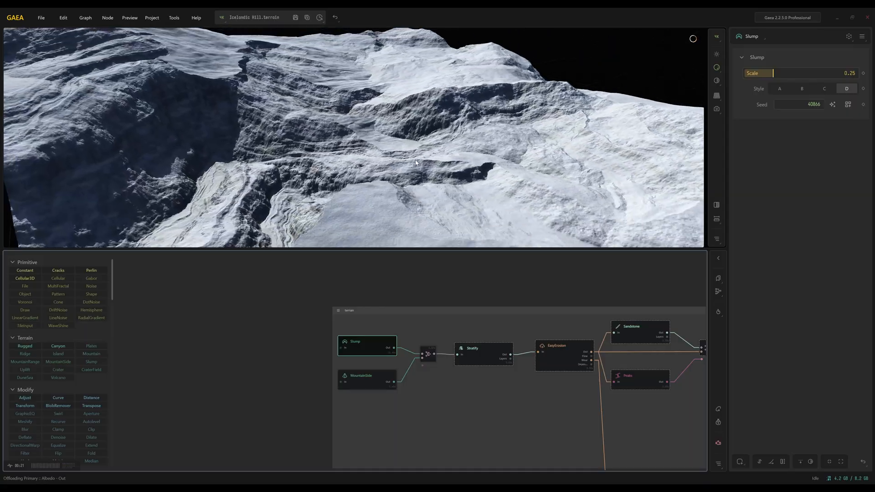
pyautogui.moveTo(416, 162); pyautogui.dragTo(283, 164)
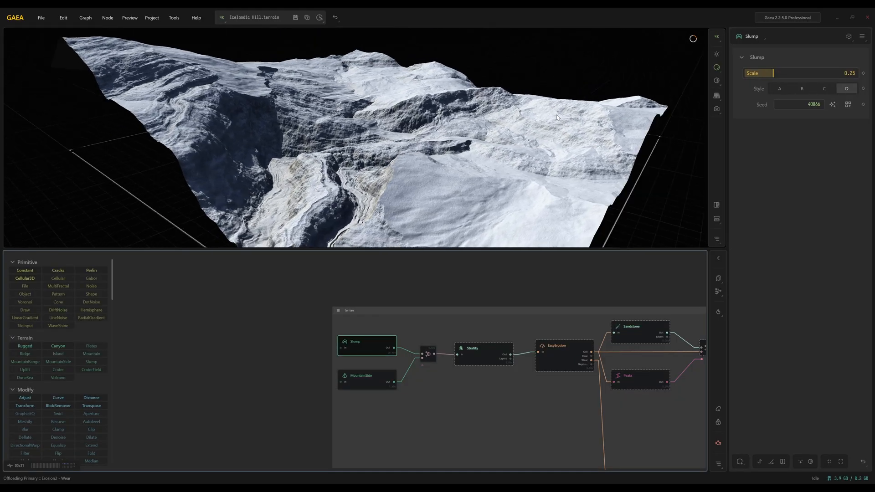
pyautogui.click(367, 376)
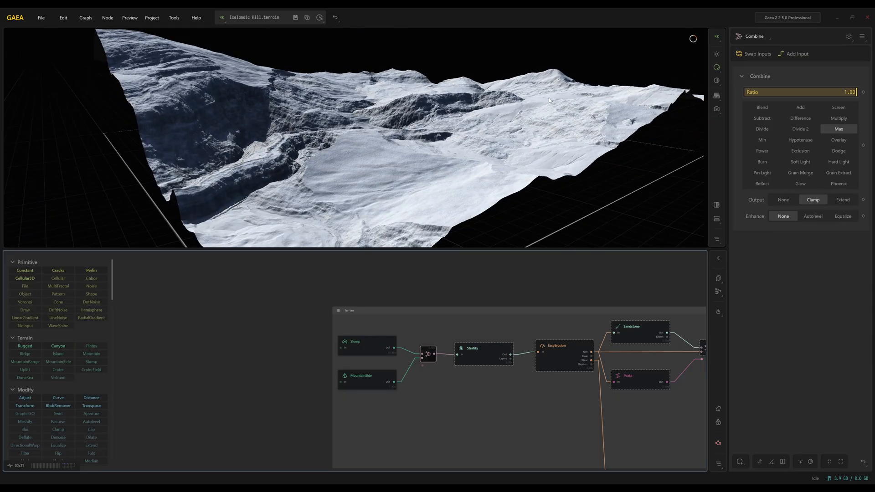
pyautogui.moveTo(430, 351)
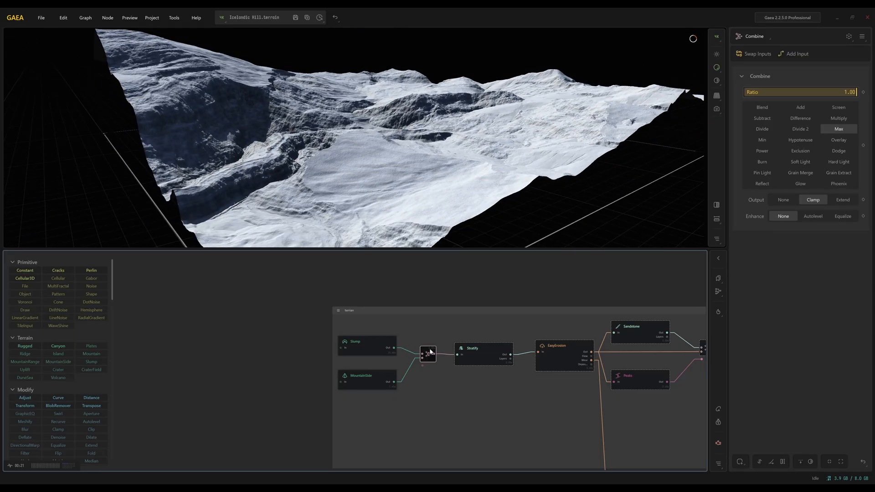
pyautogui.click(367, 379)
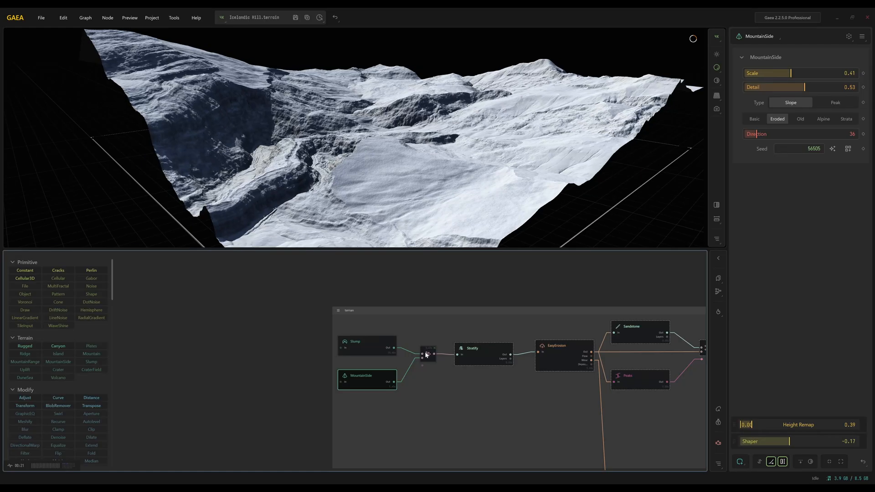
pyautogui.click(428, 353)
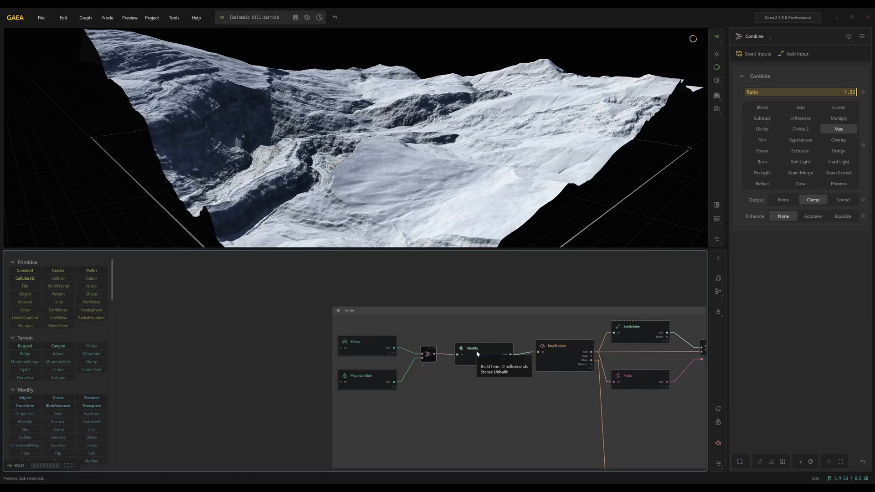
# Set the Stratify node's influence to about 0.65 for stronger rock layering
pyautogui.click(482, 348)
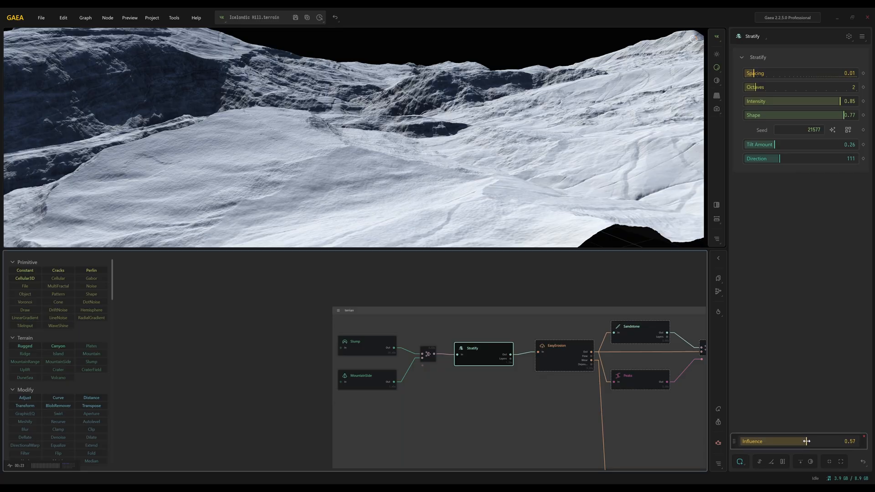
pyautogui.moveTo(803, 441); pyautogui.dragTo(818, 442)
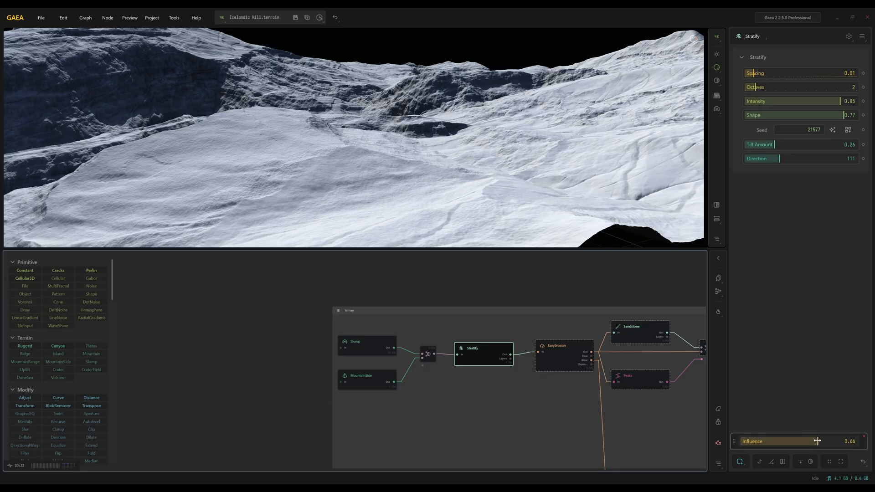
pyautogui.moveTo(818, 441); pyautogui.dragTo(815, 440)
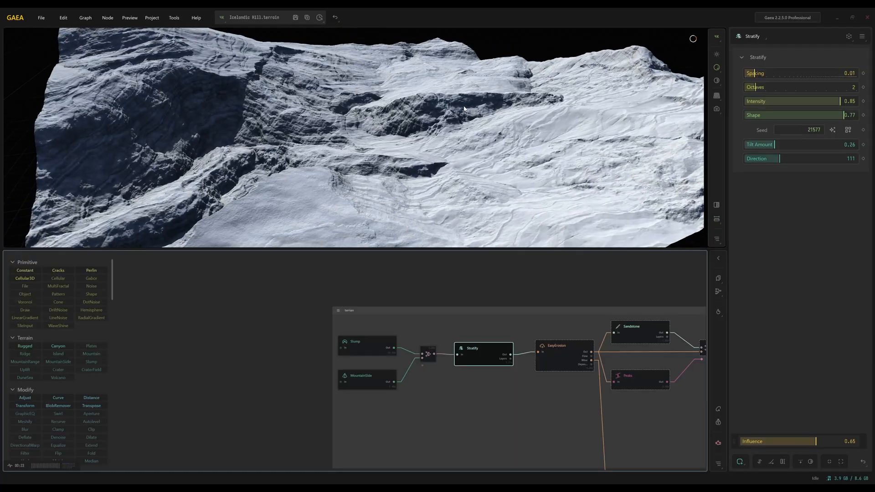
pyautogui.moveTo(565, 348)
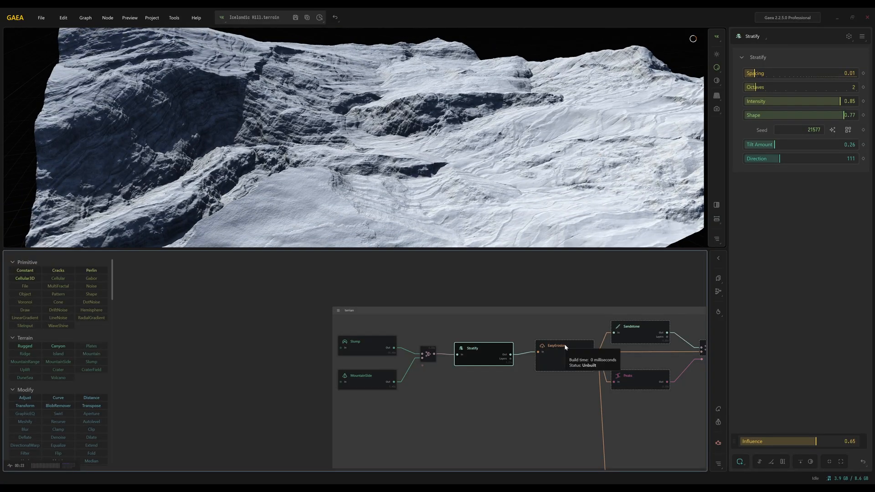
# View EasyErosion's Soft Soil 2 style at 0.50 influence and orbit closer to the eroded surface
pyautogui.click(564, 346)
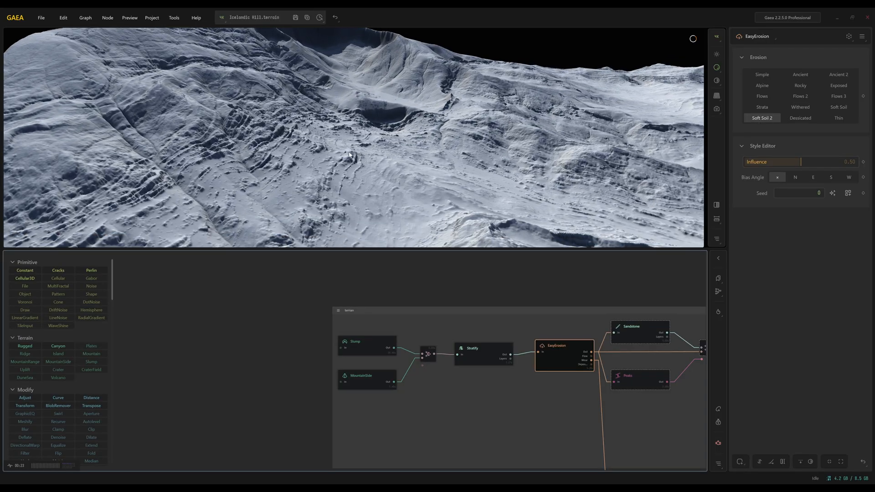
pyautogui.moveTo(349, 155); pyautogui.dragTo(519, 163)
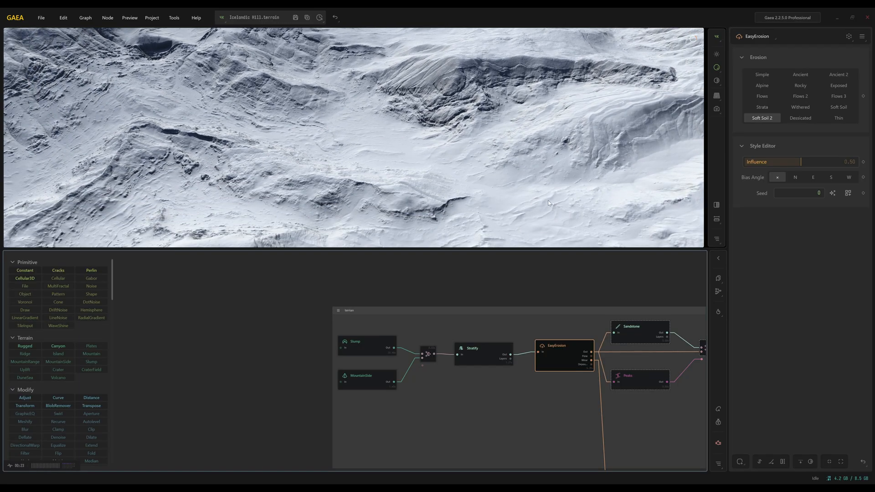
# Select the Sandstone node to view its chipping (about 0.47) and layered strata
pyautogui.click(639, 330)
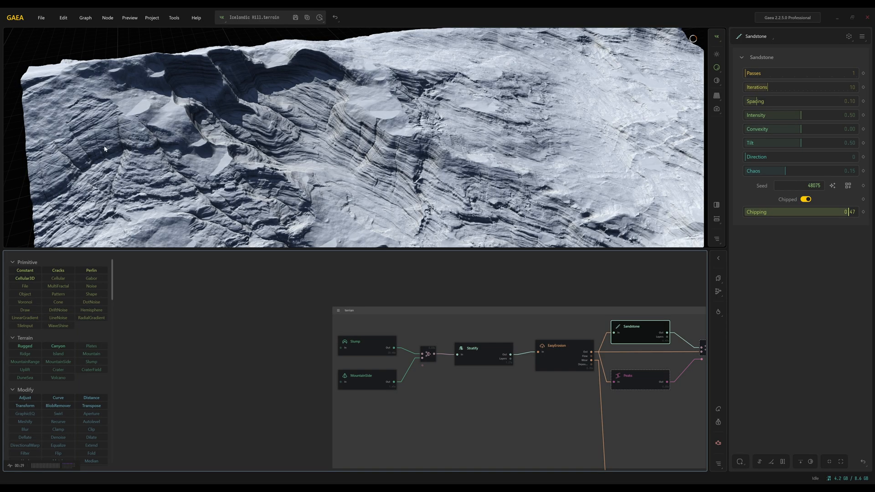
pyautogui.moveTo(448, 167)
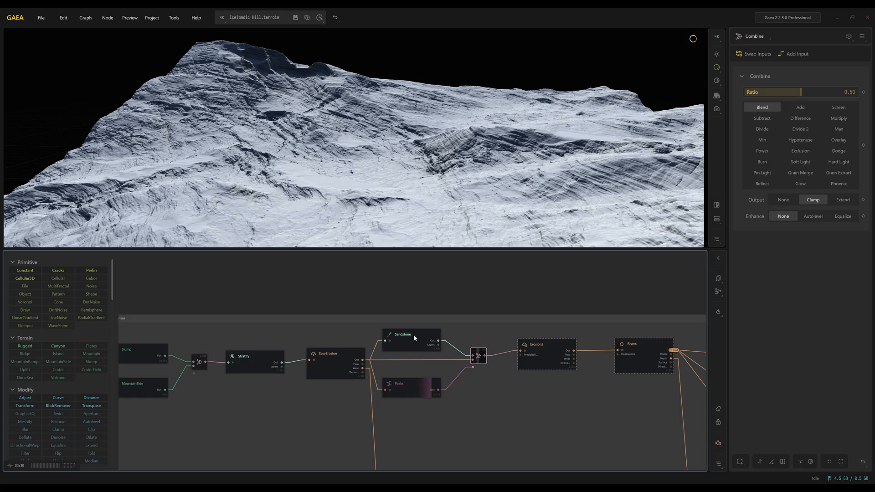
# Reselect Sandstone and lower the preview resolution to 1024 x 1024
pyautogui.click(410, 340)
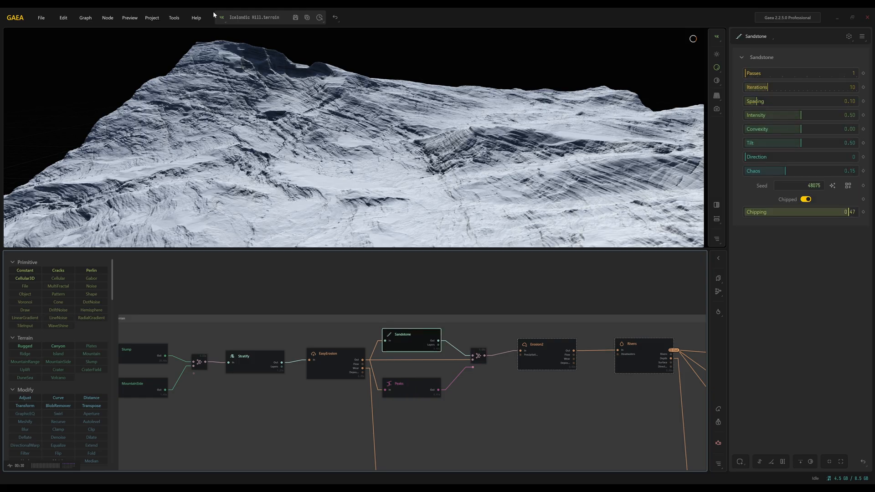
pyautogui.click(221, 17)
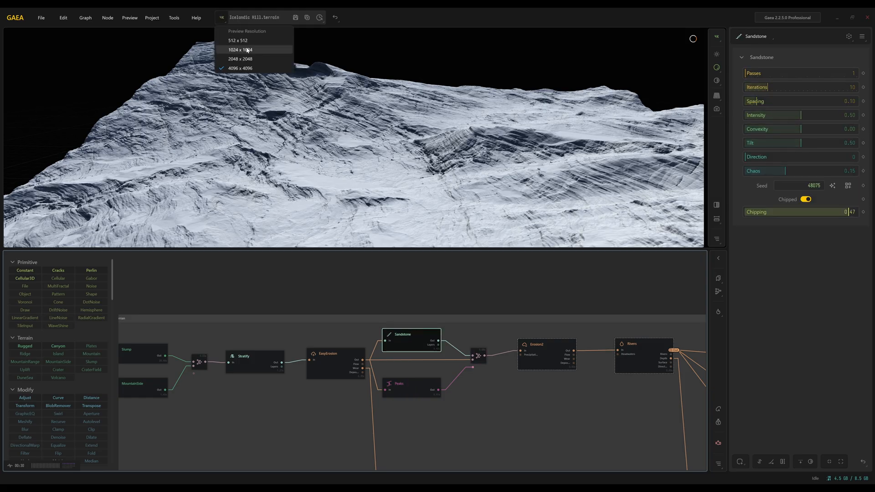
pyautogui.click(239, 50)
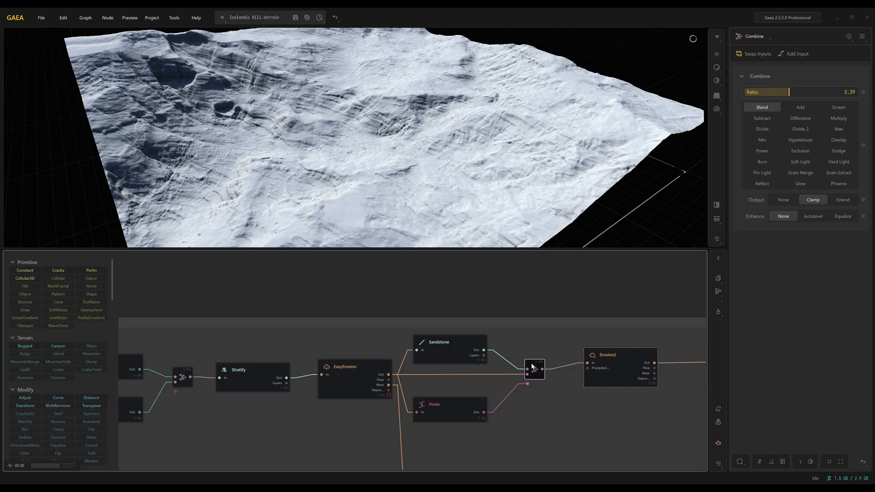
# Settle the Sandstone–Peaks blend ratio near 0.44, then view Erosion2 (duration 8.93, scale 890.32)
pyautogui.moveTo(781, 92); pyautogui.dragTo(797, 91)
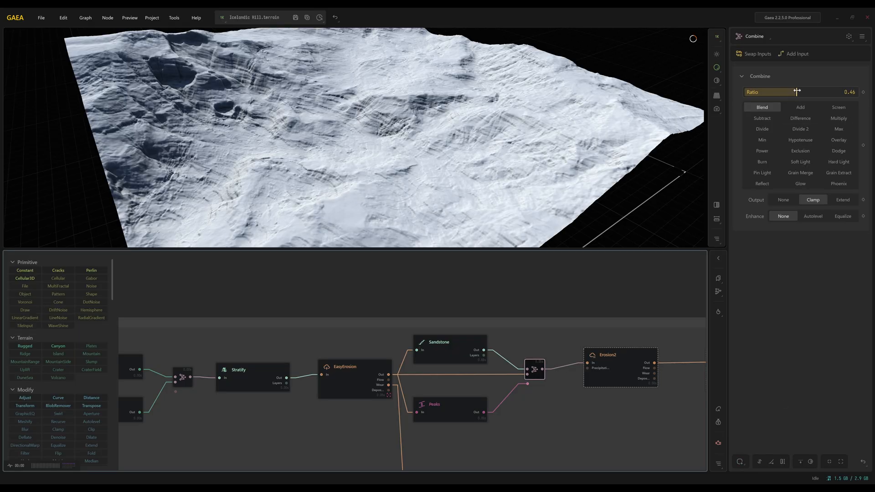
pyautogui.moveTo(798, 91); pyautogui.dragTo(793, 92)
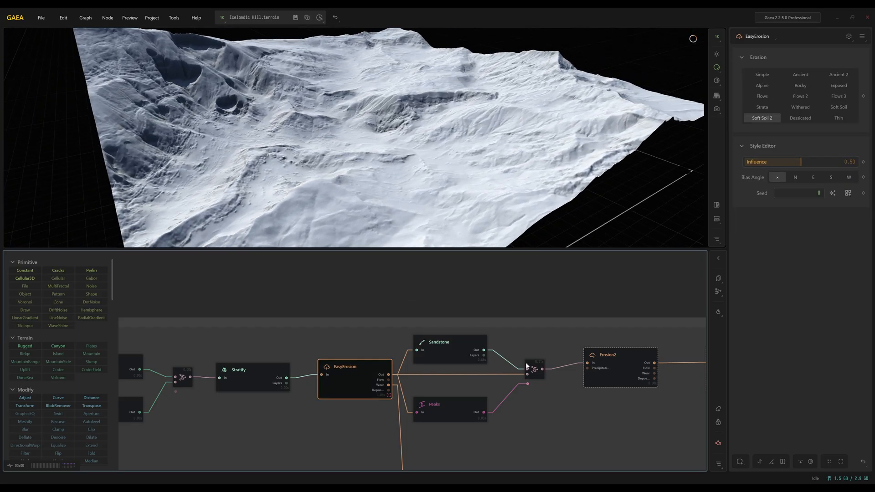
pyautogui.click(534, 370)
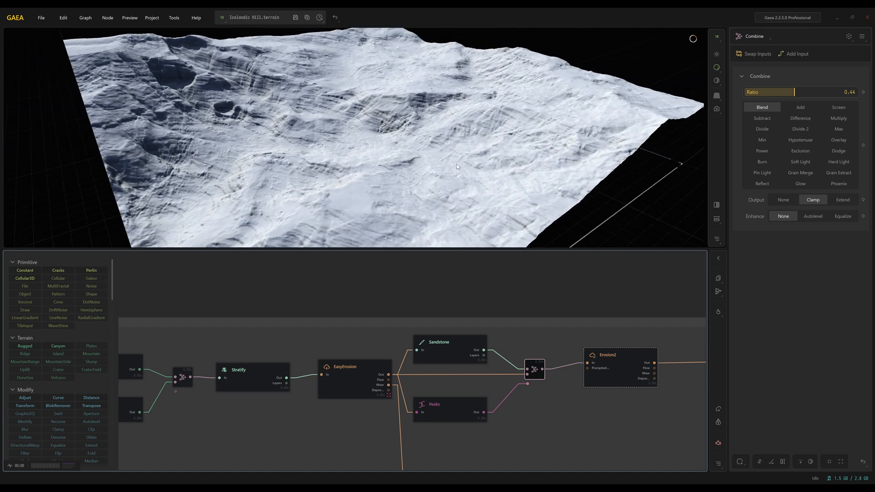
pyautogui.click(607, 355)
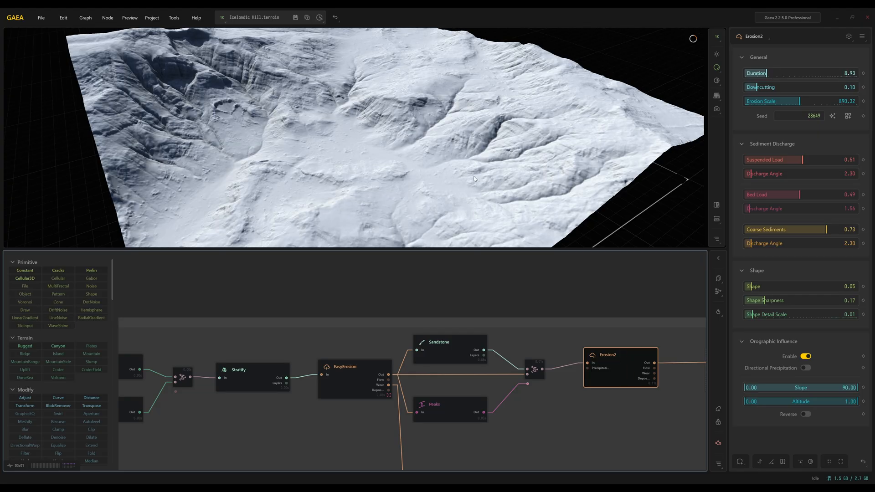
pyautogui.moveTo(474, 179); pyautogui.dragTo(440, 141)
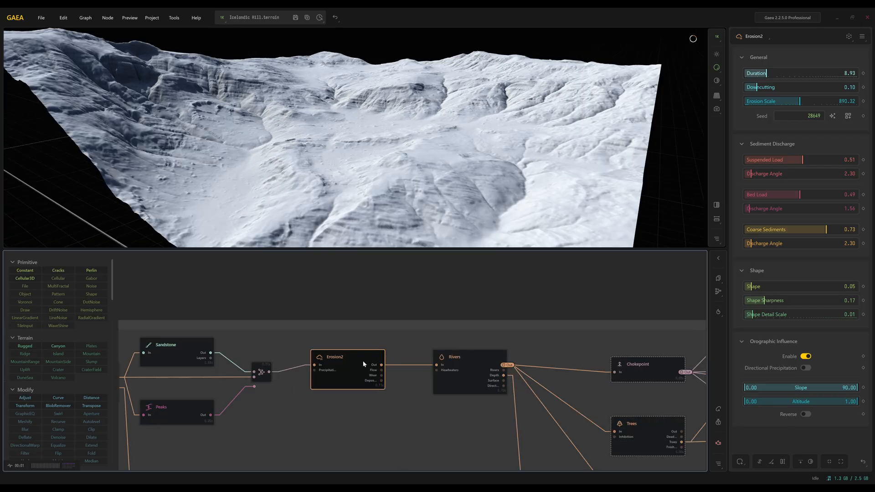
# Inspect Rivers (water 0.22, width 0.49) and Chokepoint, then zoom out over the whole graph
pyautogui.click(455, 358)
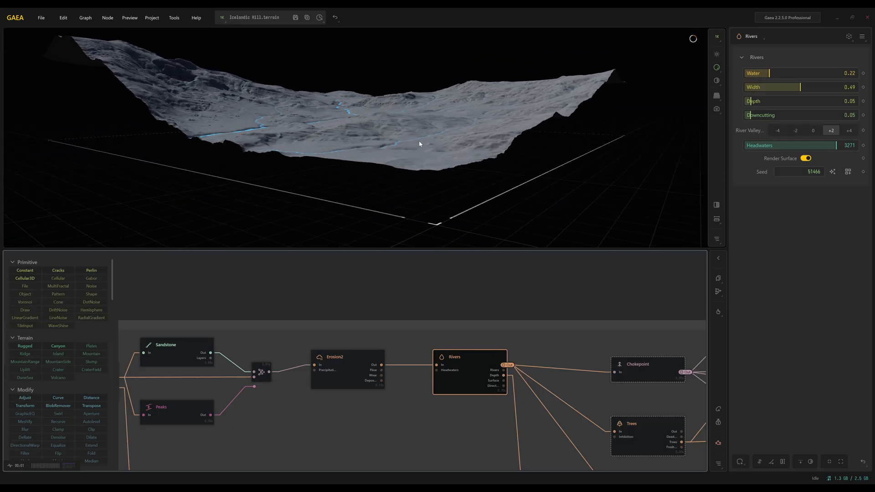
pyautogui.click(647, 349)
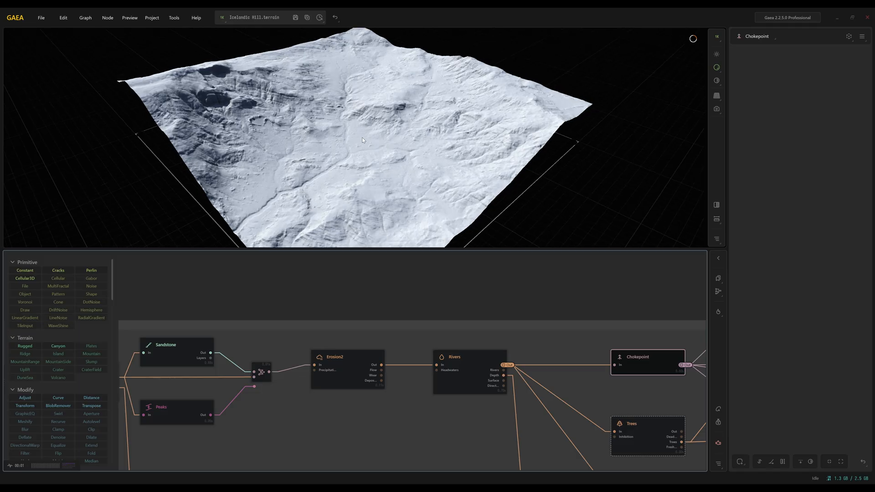
pyautogui.moveTo(363, 140); pyautogui.dragTo(351, 123)
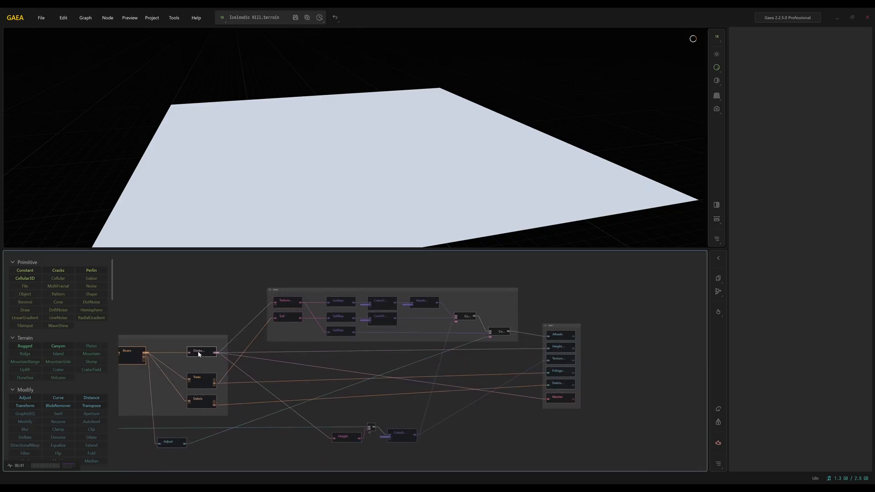
# Review the build export list (Albedo PNG16, Heightfield EXR, PNG8 masks) and the Mesher's OBJ settings
pyautogui.click(561, 346)
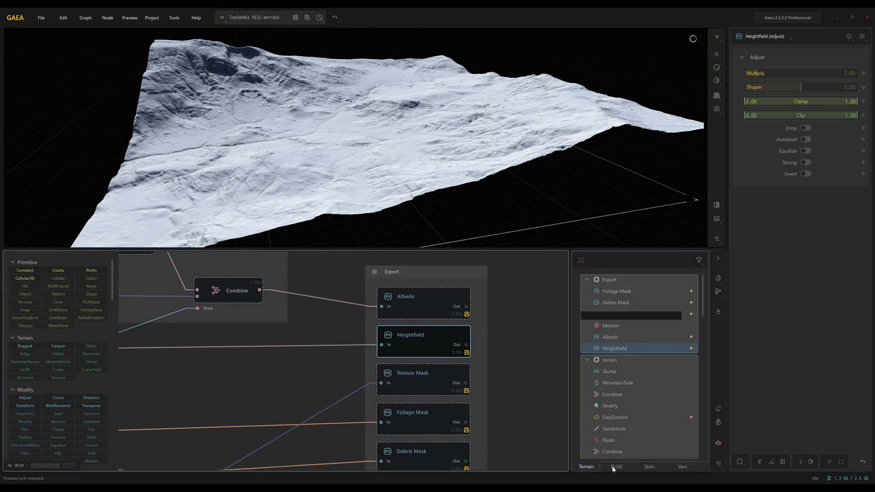
pyautogui.click(616, 467)
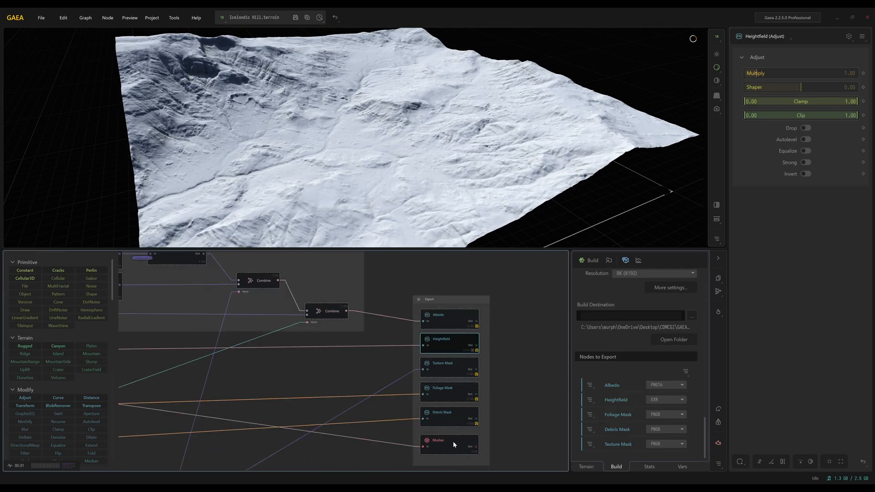
pyautogui.click(438, 442)
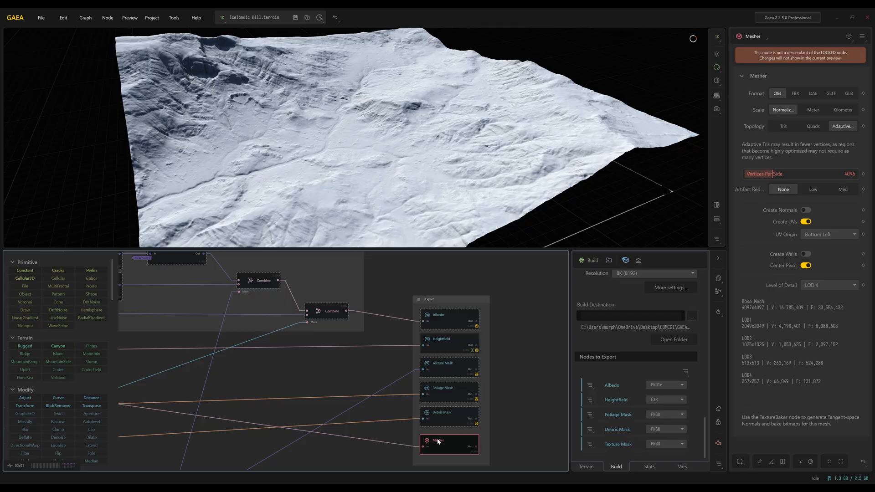
pyautogui.click(449, 343)
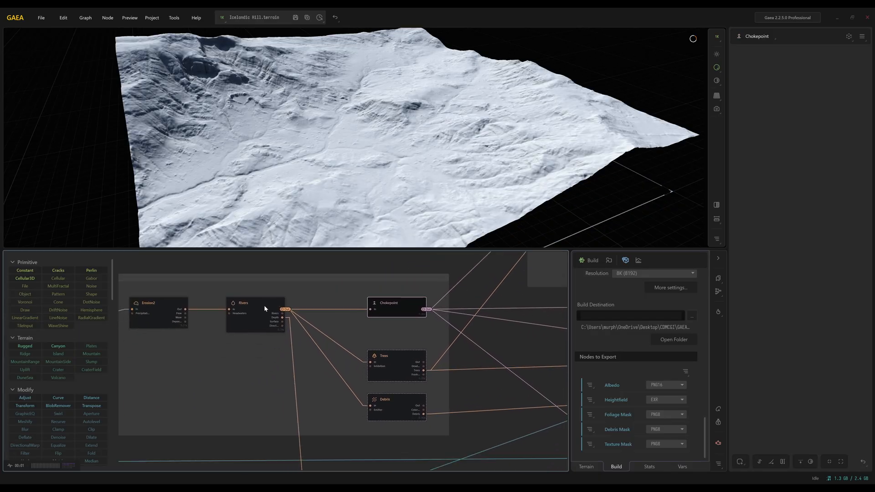
# Preview the Trees and Debris node outputs, then return to Trees
pyautogui.click(383, 356)
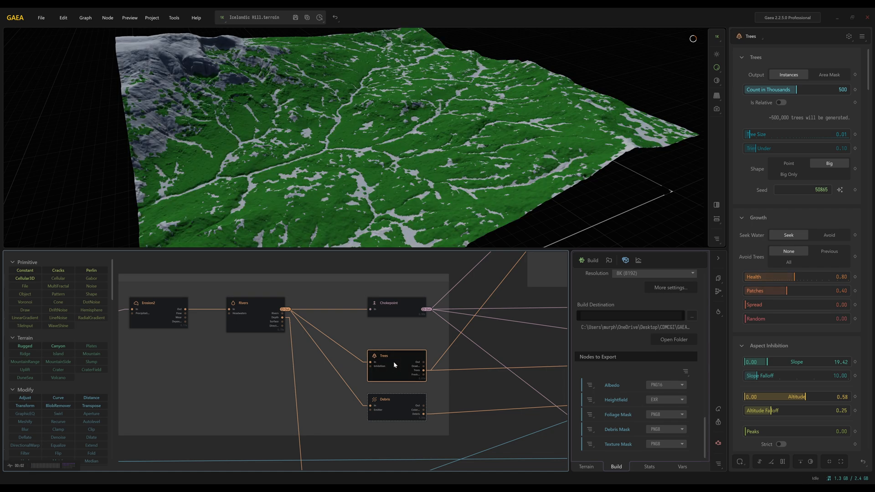
pyautogui.click(396, 407)
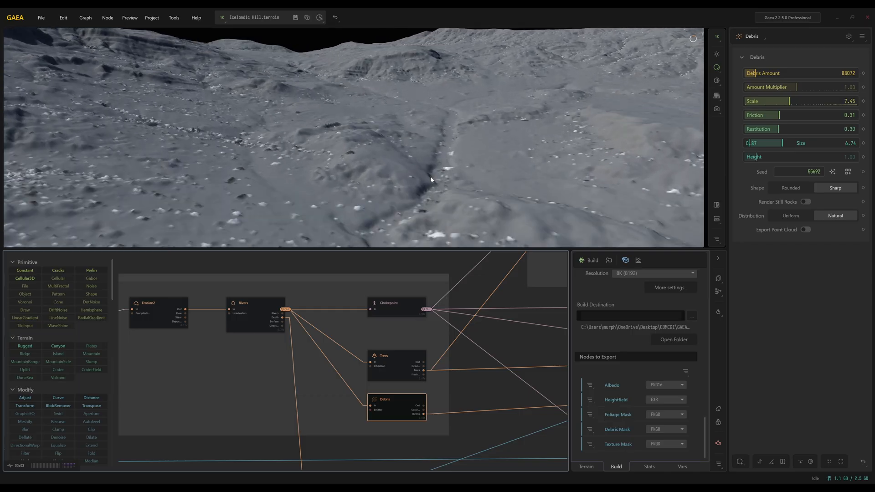
pyautogui.click(396, 363)
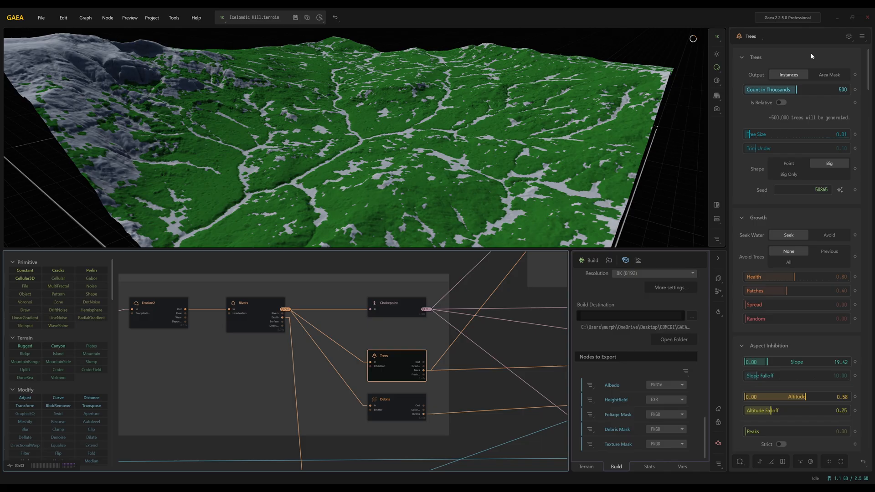
pyautogui.moveTo(795, 90)
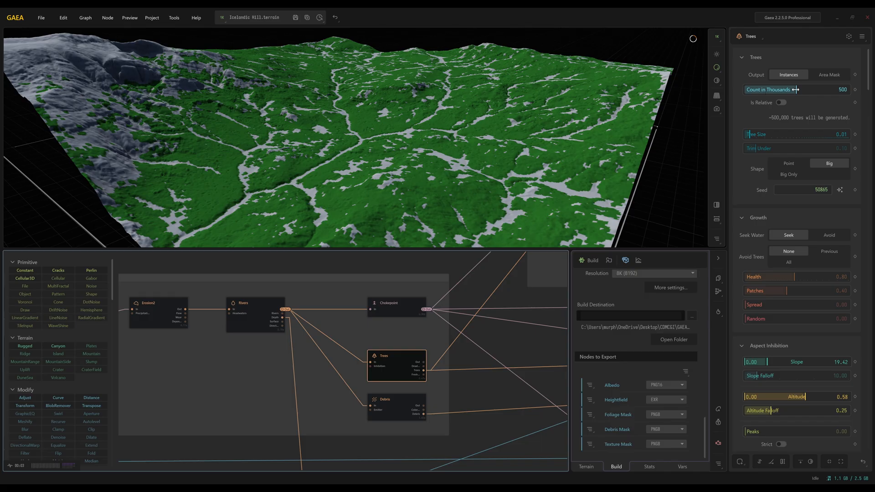
pyautogui.moveTo(751, 135)
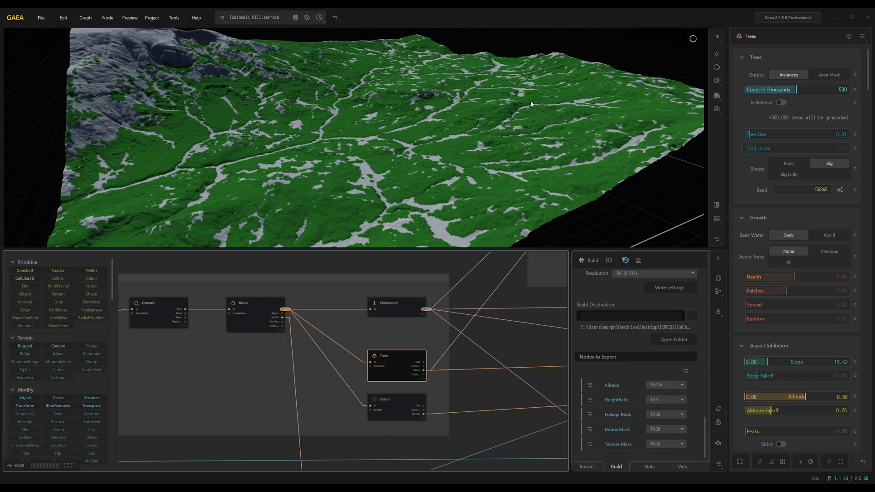
pyautogui.moveTo(785, 167)
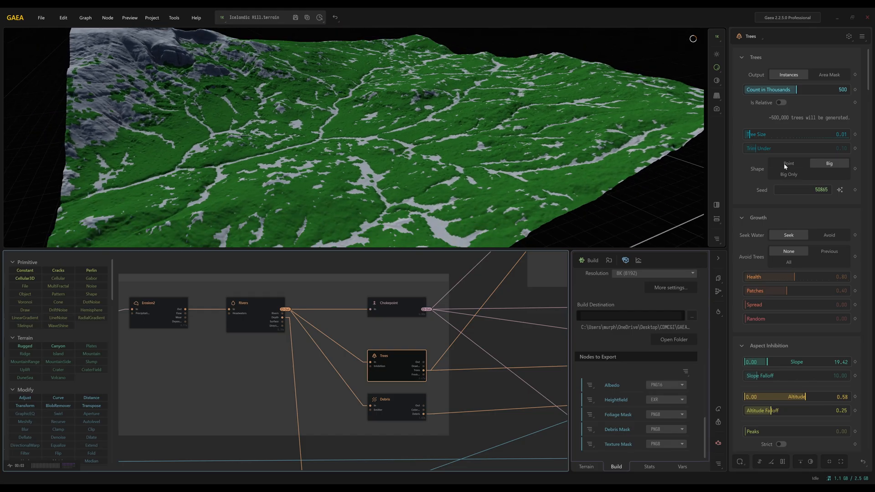
# Set Trees Count to 1000 thousand with Big shape and orbit over the forested valleys
pyautogui.click(789, 163)
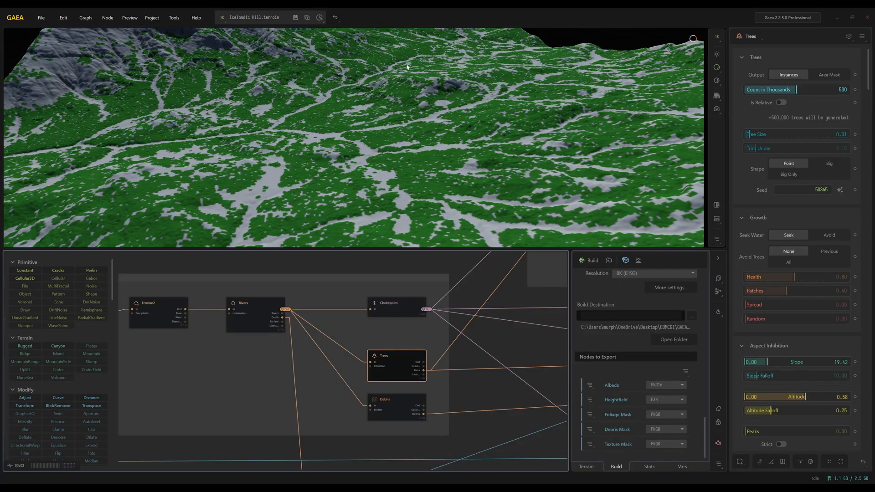
pyautogui.click(222, 17)
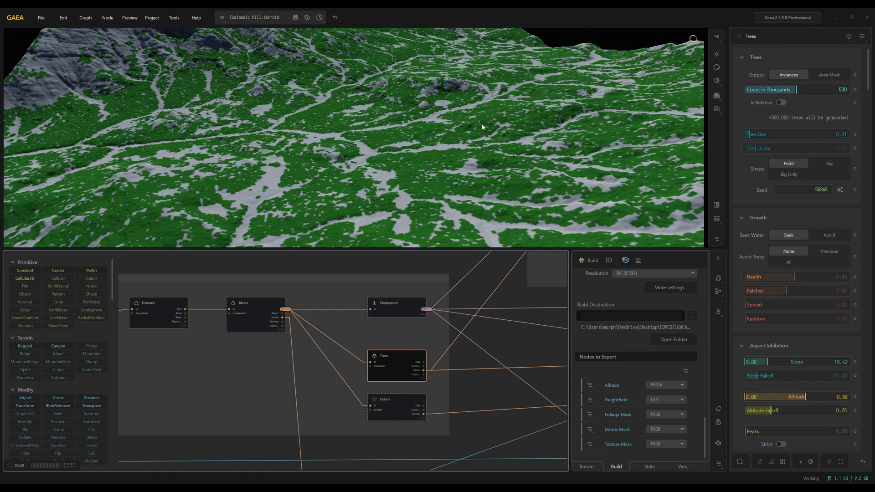
pyautogui.click(829, 164)
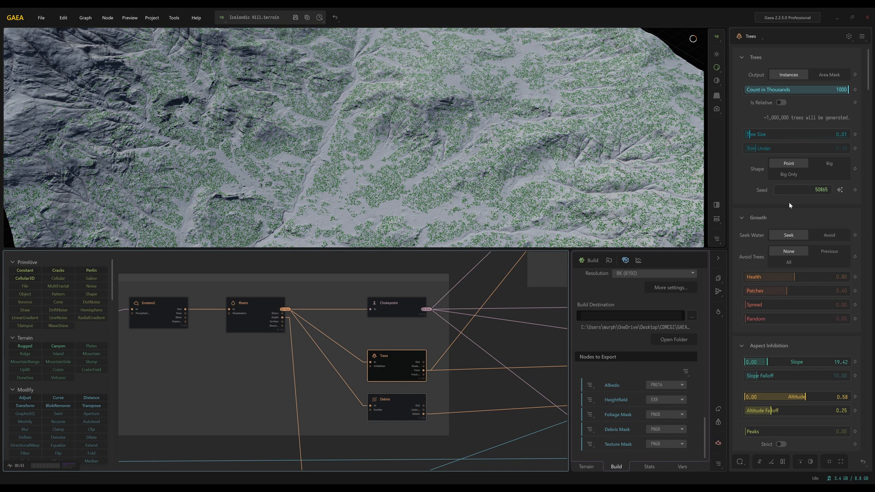
pyautogui.click(829, 163)
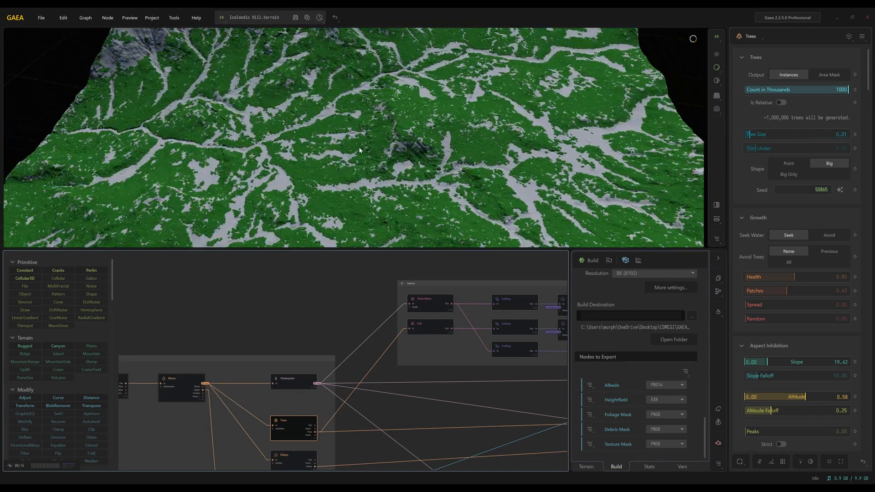
pyautogui.moveTo(831, 89); pyautogui.dragTo(799, 89)
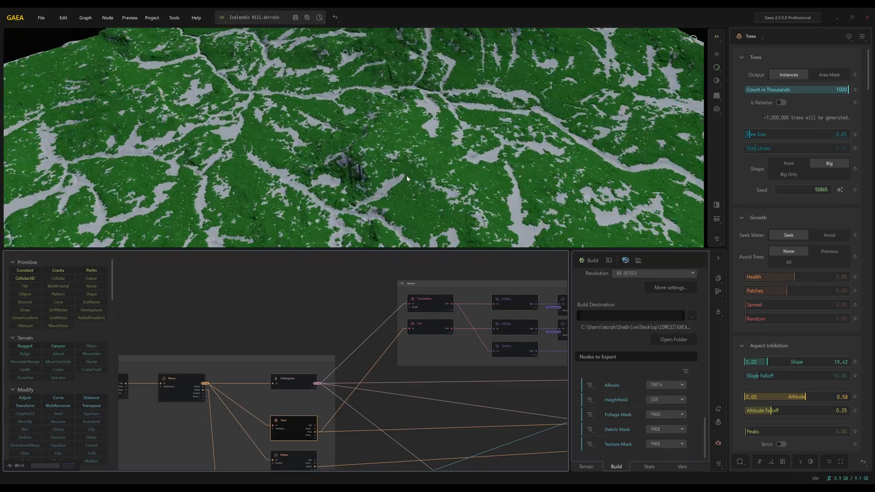
pyautogui.moveTo(407, 179); pyautogui.dragTo(437, 148)
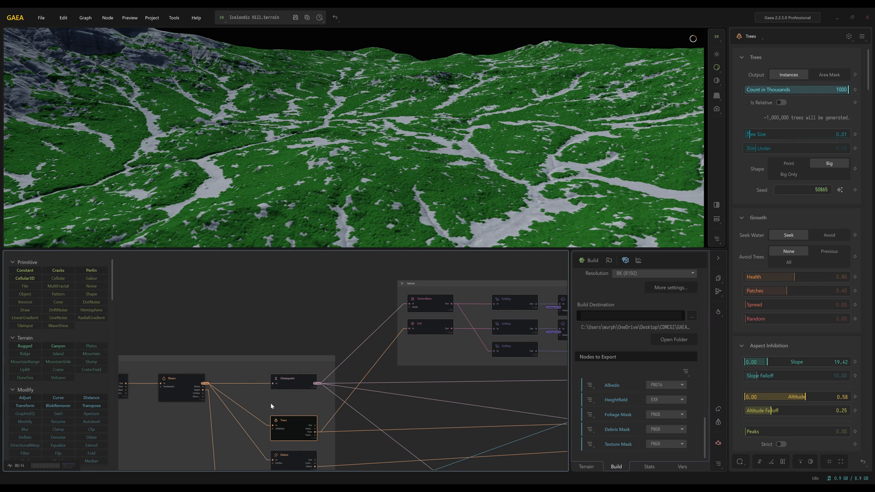
pyautogui.click(293, 457)
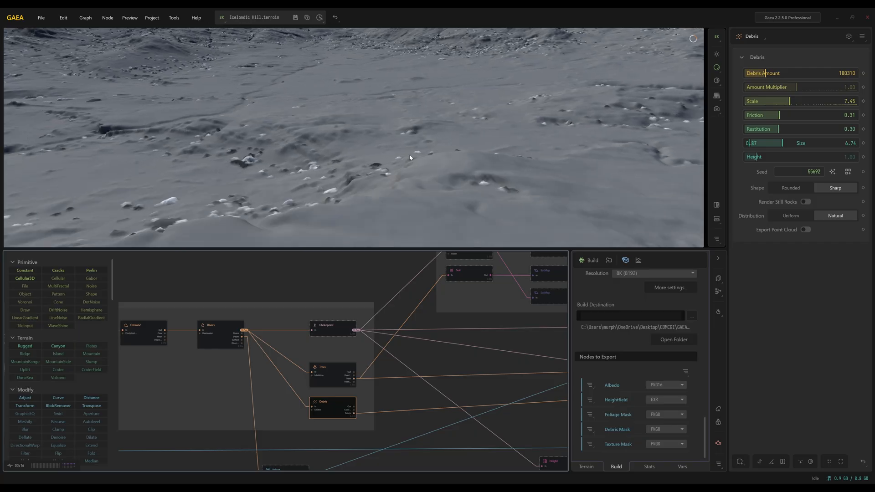
# Compare Debris, Trees and Chokepoint previews, then view Foliage Mask and TextureBase (soil 0.60, slope 0.25)
pyautogui.moveTo(410, 157); pyautogui.dragTo(354, 99)
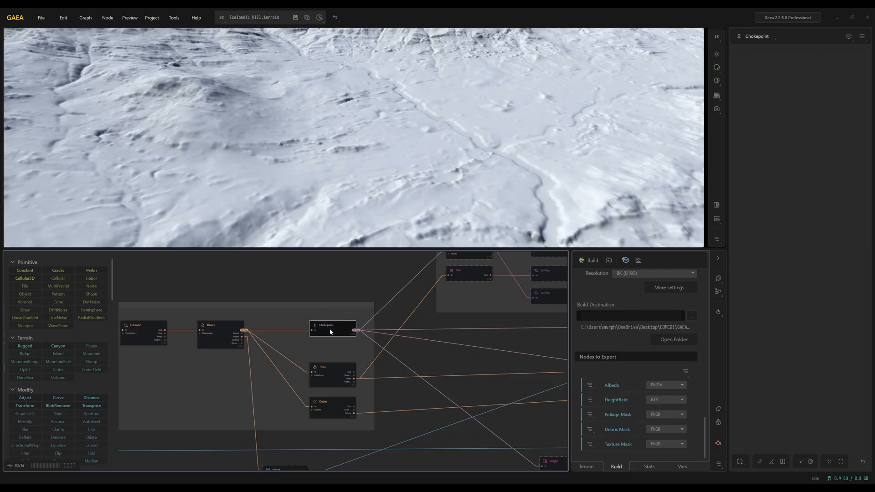
pyautogui.click(333, 408)
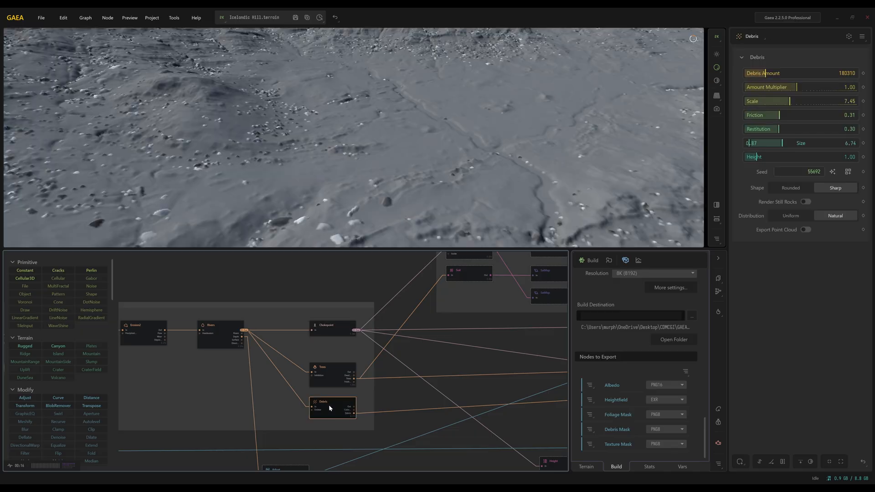
pyautogui.click(333, 374)
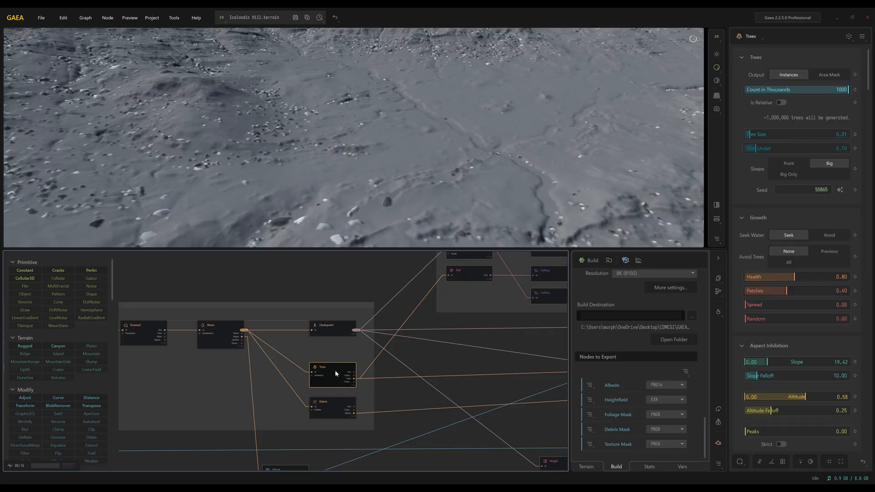
pyautogui.click(332, 408)
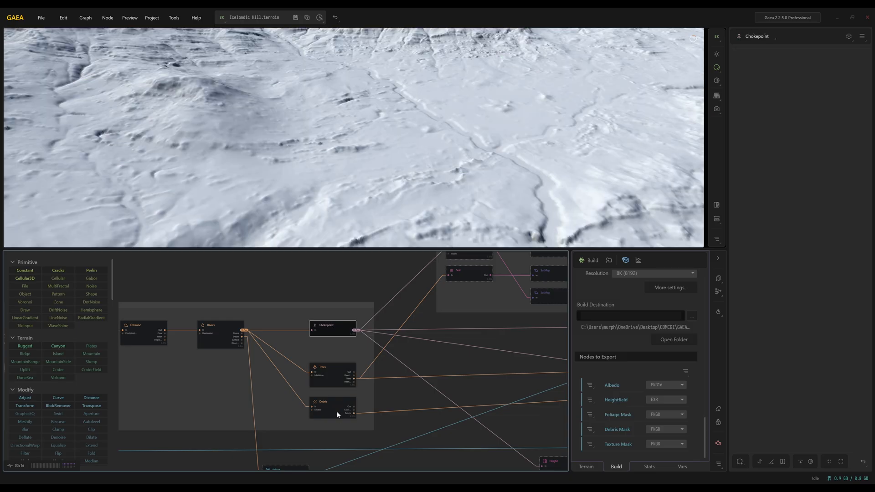
pyautogui.click(333, 406)
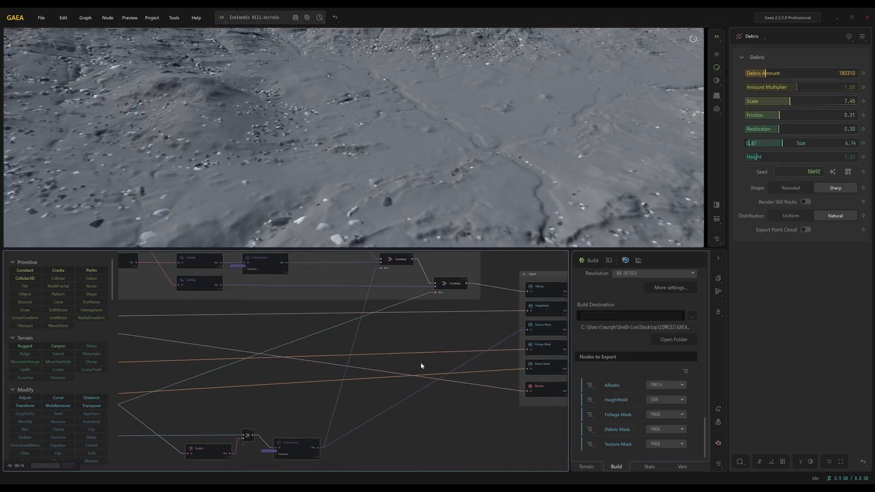
pyautogui.click(404, 351)
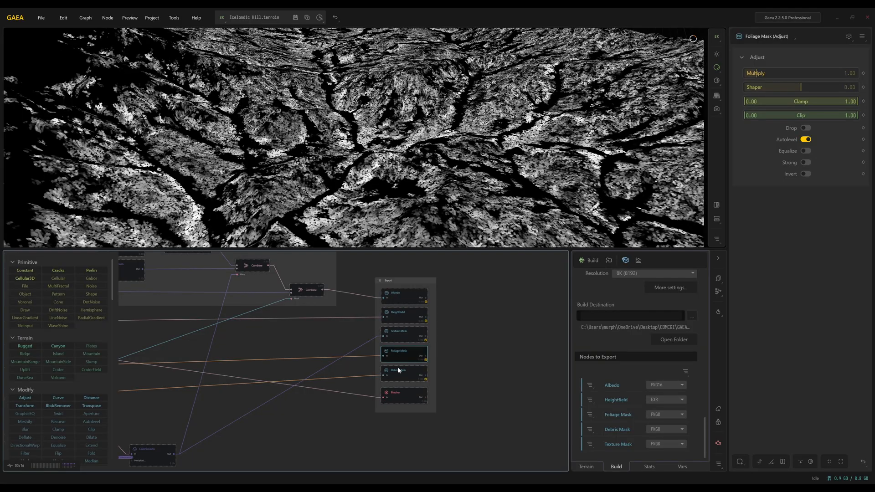
pyautogui.click(397, 370)
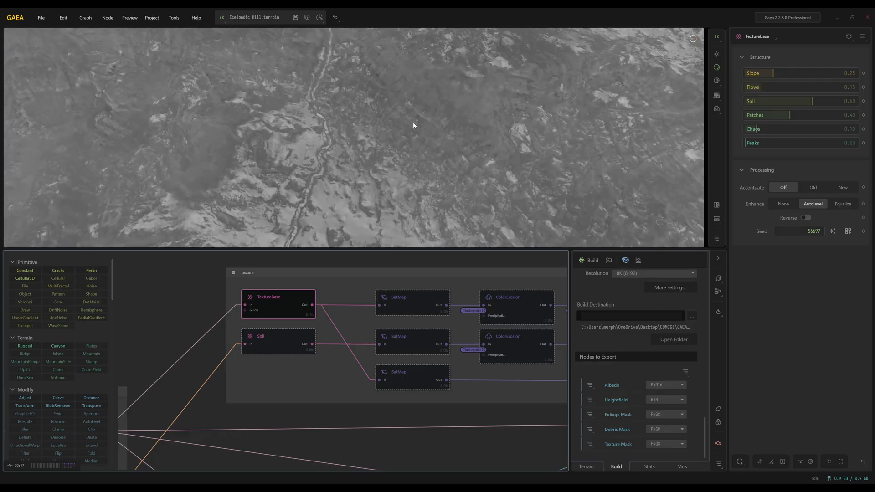
# Preview the rock SatMap and set ColorErosion sediment density to 0.40 and blend to 0.46
pyautogui.moveTo(412, 126); pyautogui.dragTo(460, 102)
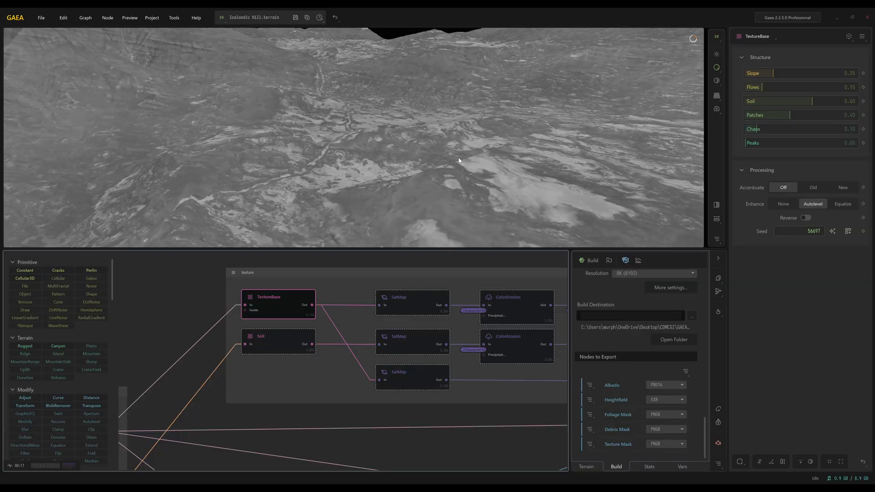
pyautogui.click(411, 296)
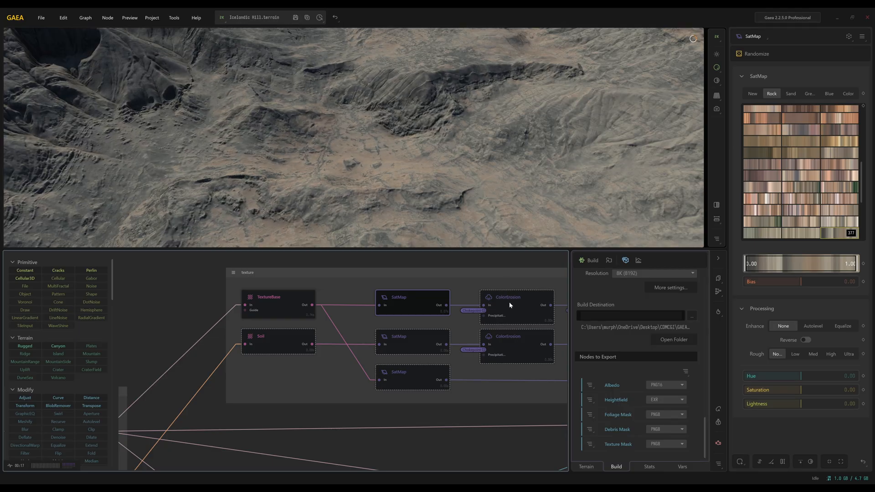
pyautogui.click(507, 296)
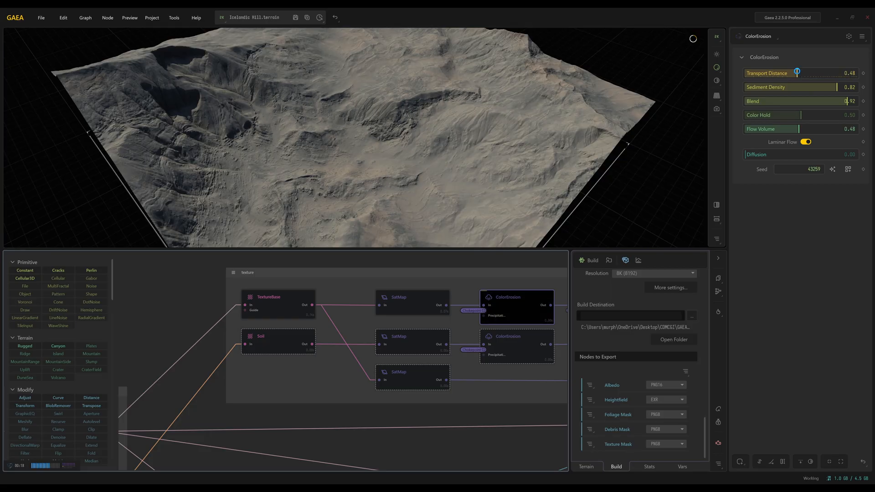
pyautogui.moveTo(831, 87); pyautogui.dragTo(788, 87)
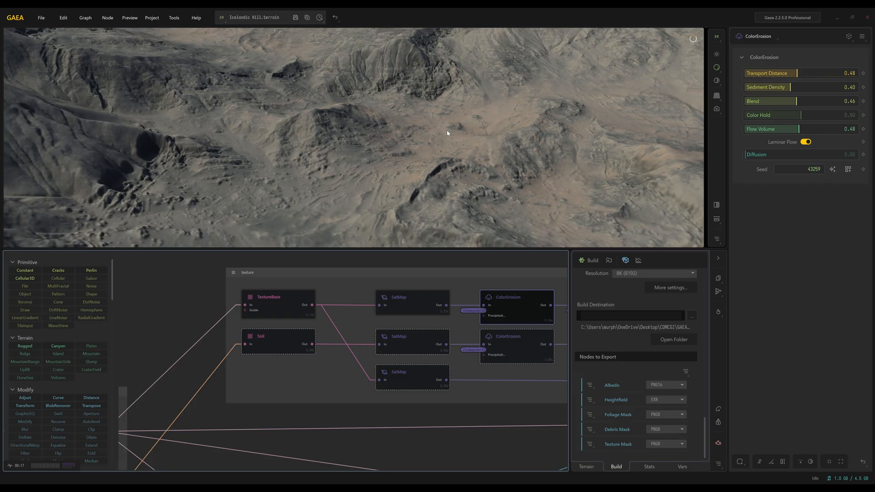
pyautogui.moveTo(447, 134); pyautogui.dragTo(439, 154)
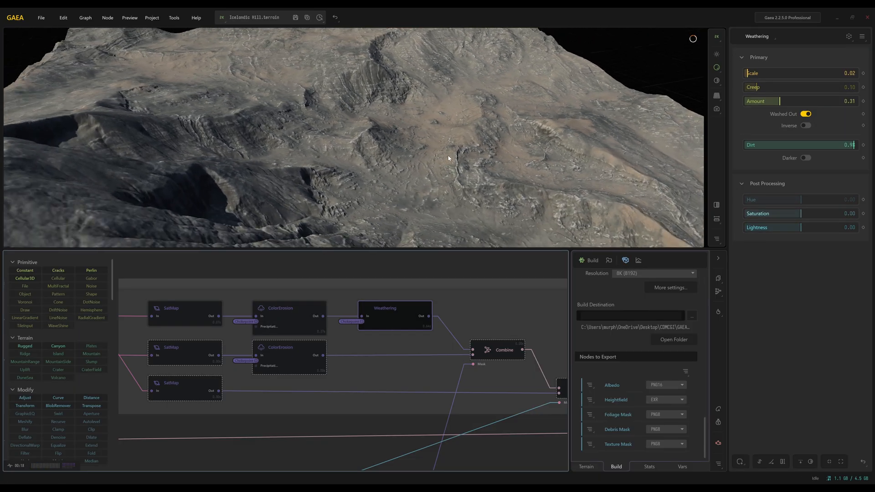
# Adjust Weathering, zoom into the terrain, and preview the green SatMap and TextureBase layers
pyautogui.moveTo(446, 158); pyautogui.dragTo(415, 151)
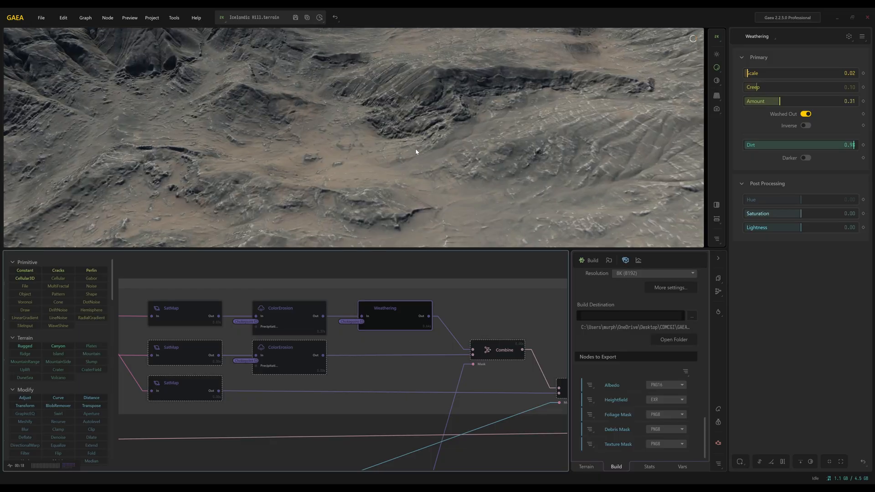
pyautogui.moveTo(416, 151); pyautogui.dragTo(431, 150)
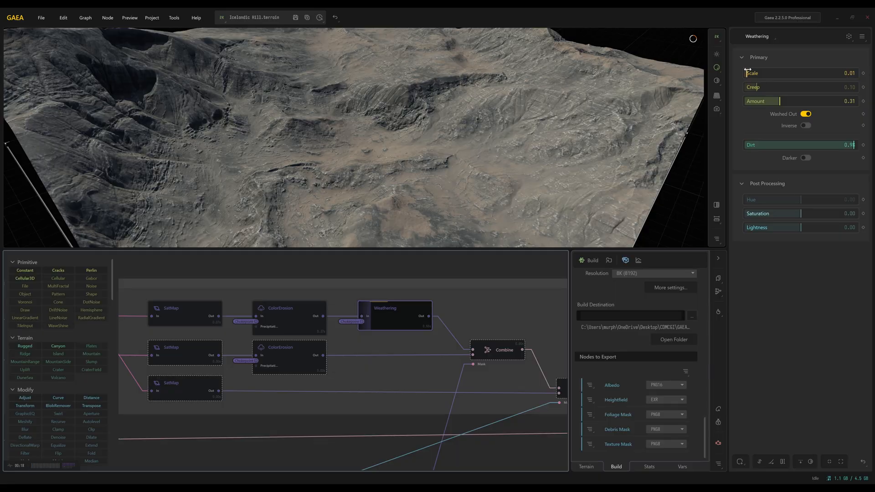
pyautogui.moveTo(748, 73); pyautogui.dragTo(815, 73)
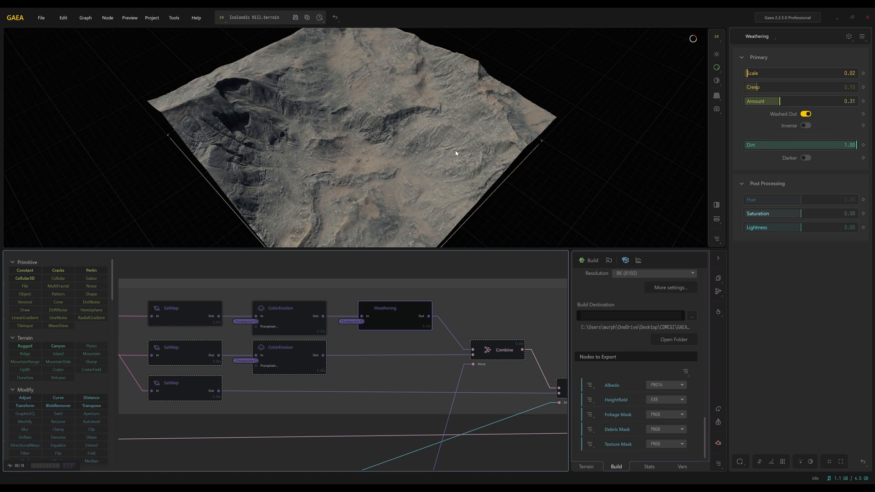
pyautogui.moveTo(455, 139); pyautogui.dragTo(460, 117)
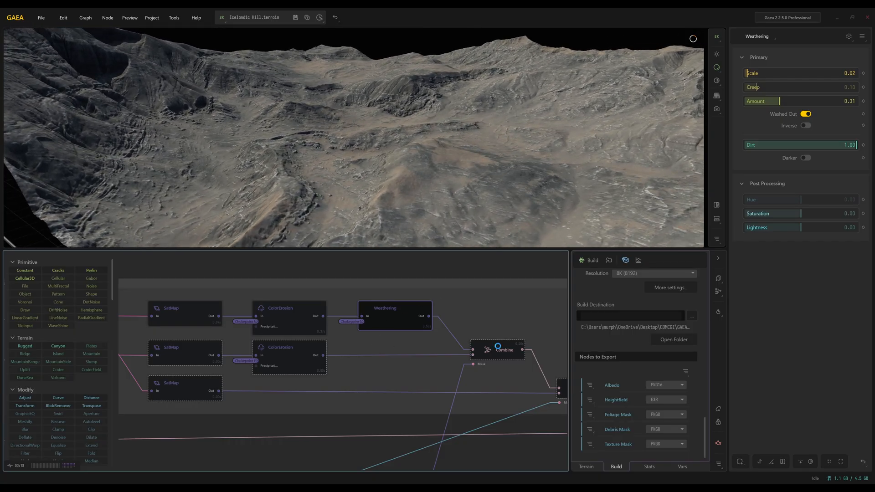
pyautogui.click(497, 350)
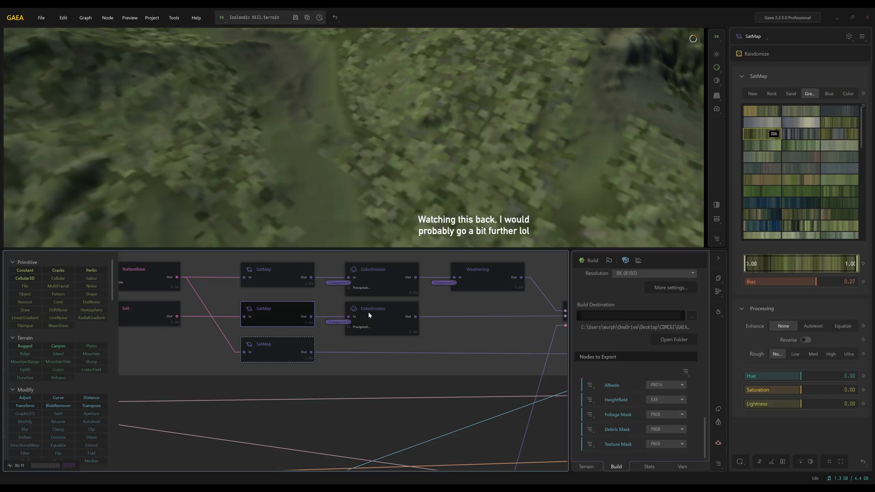
pyautogui.click(392, 334)
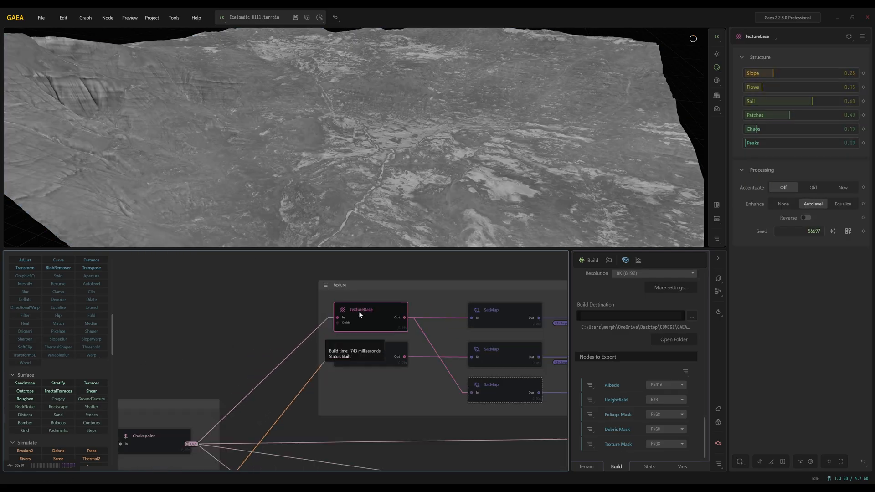
# Switch off Autolevel on the Adjust flow mask, then preview the subtract-mode Combine mask
pyautogui.click(355, 335)
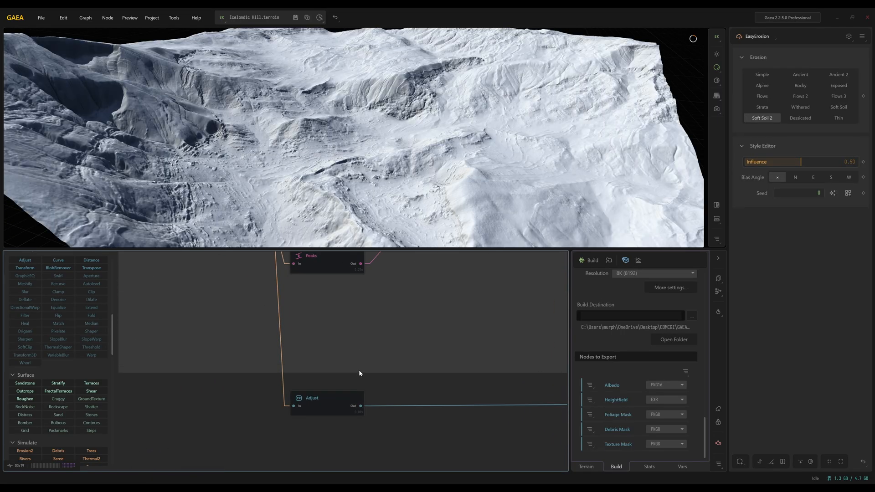
pyautogui.click(312, 398)
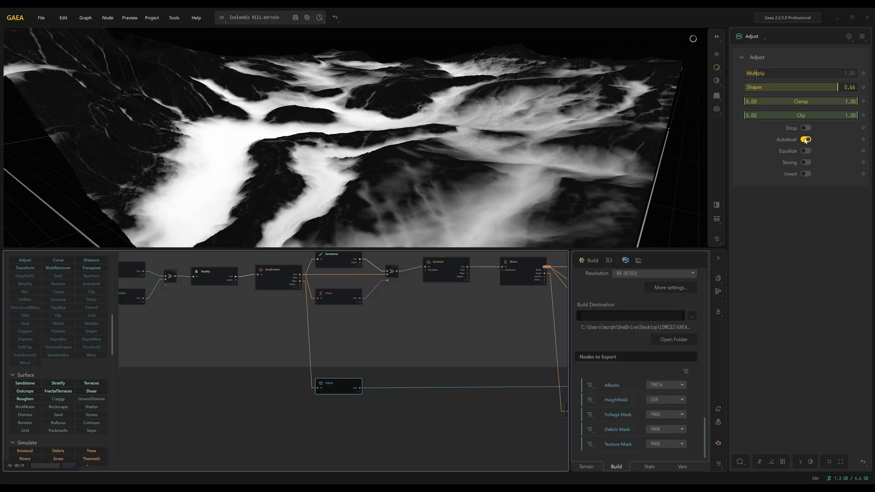
pyautogui.click(805, 139)
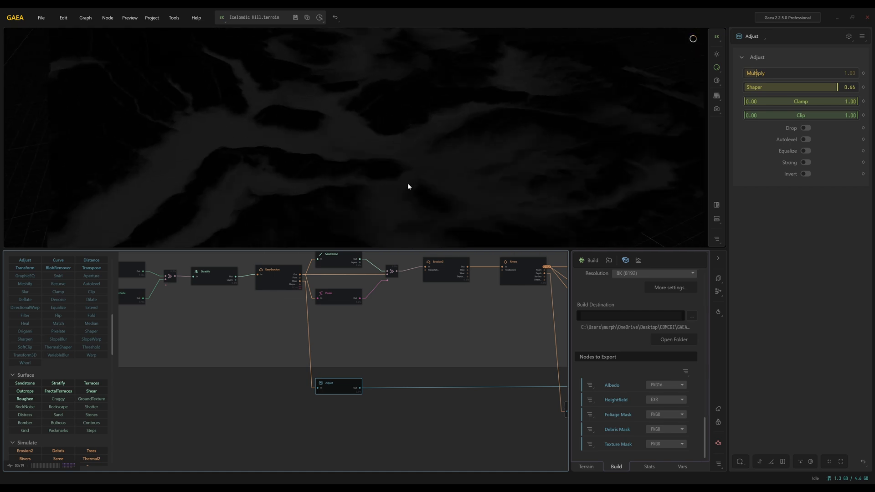
pyautogui.click(804, 139)
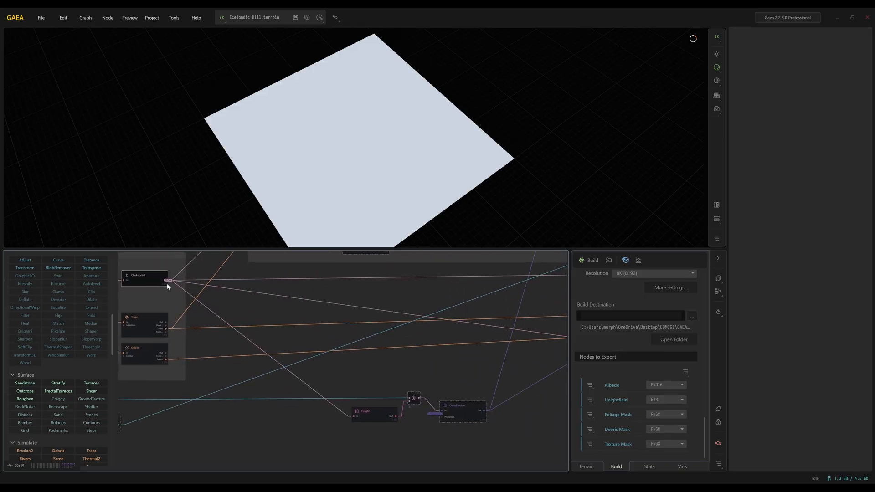
pyautogui.click(374, 413)
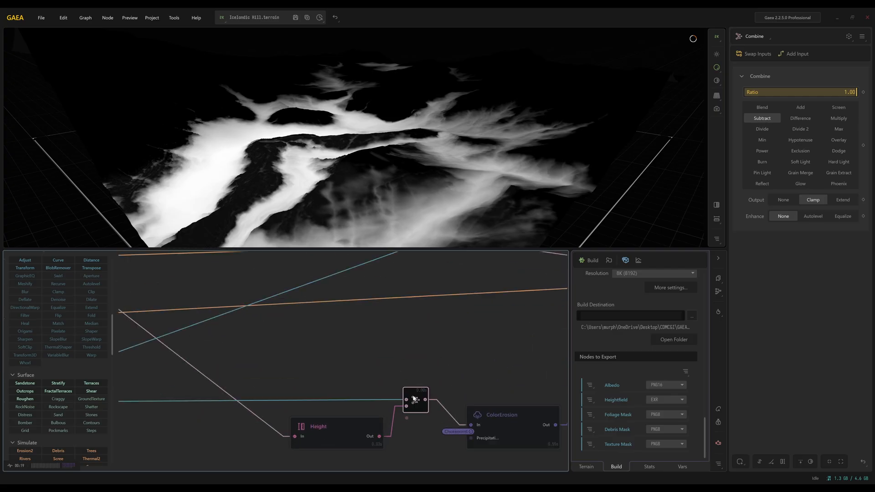
# Raise the Height mask range from 0.15 to 0.22 and preview the ColorErosion output
pyautogui.click(336, 427)
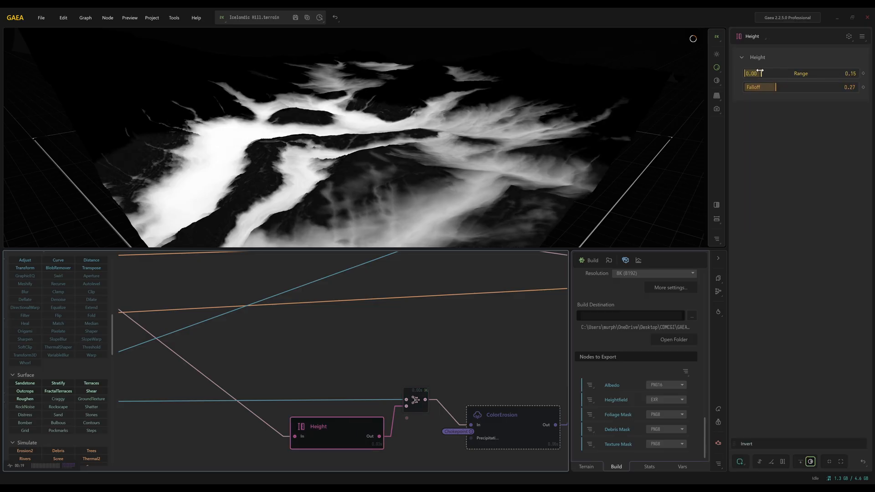
pyautogui.moveTo(756, 73); pyautogui.dragTo(780, 73)
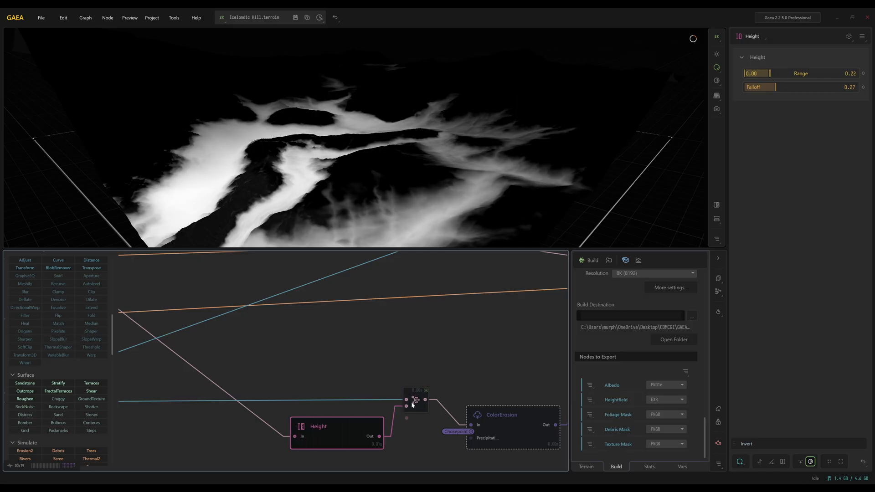
pyautogui.click(416, 400)
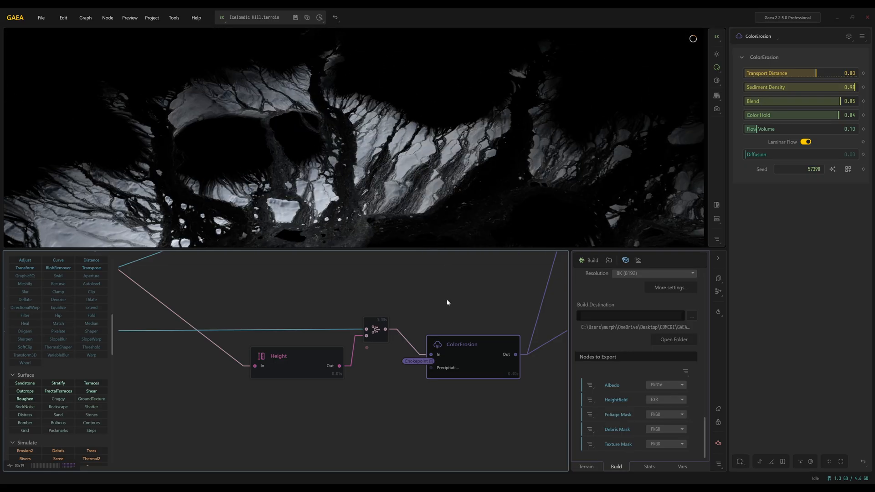
pyautogui.moveTo(462, 353)
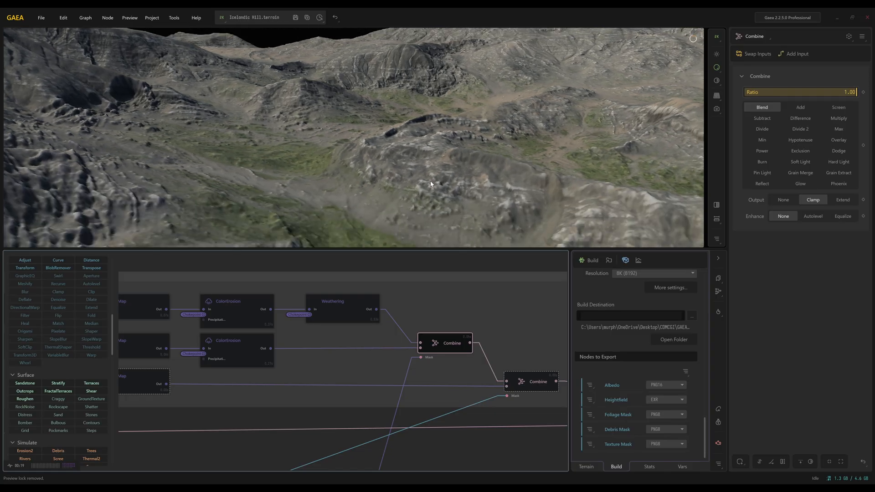
# Set the ColorErosion shaper to 0.35 after briefly comparing a negative value
pyautogui.moveTo(429, 185); pyautogui.dragTo(421, 181)
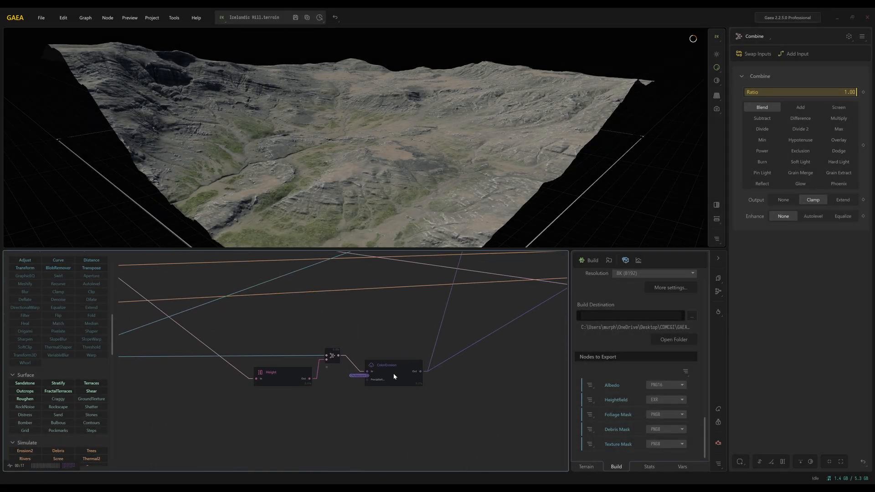
pyautogui.click(393, 365)
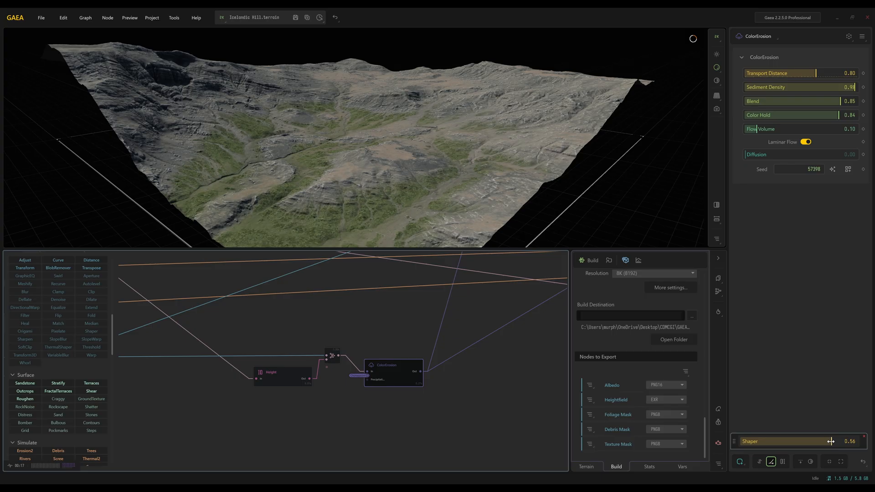
pyautogui.moveTo(831, 441); pyautogui.dragTo(821, 442)
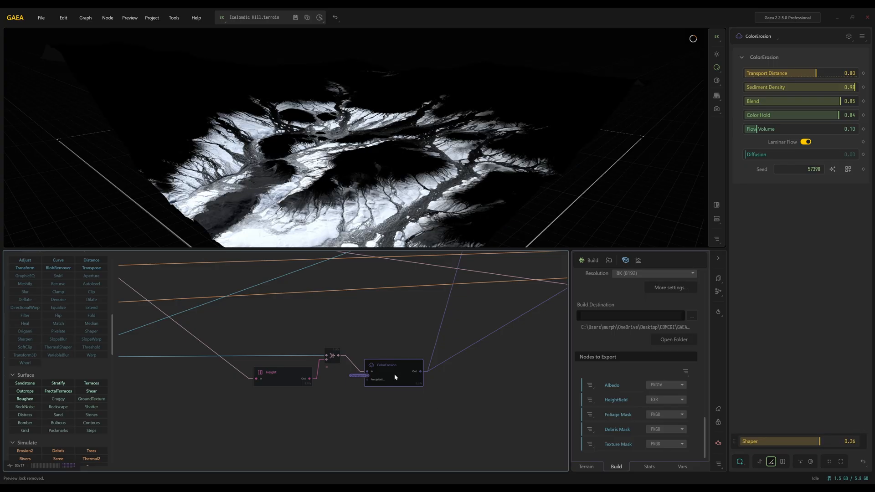
pyautogui.moveTo(815, 440); pyautogui.dragTo(796, 441)
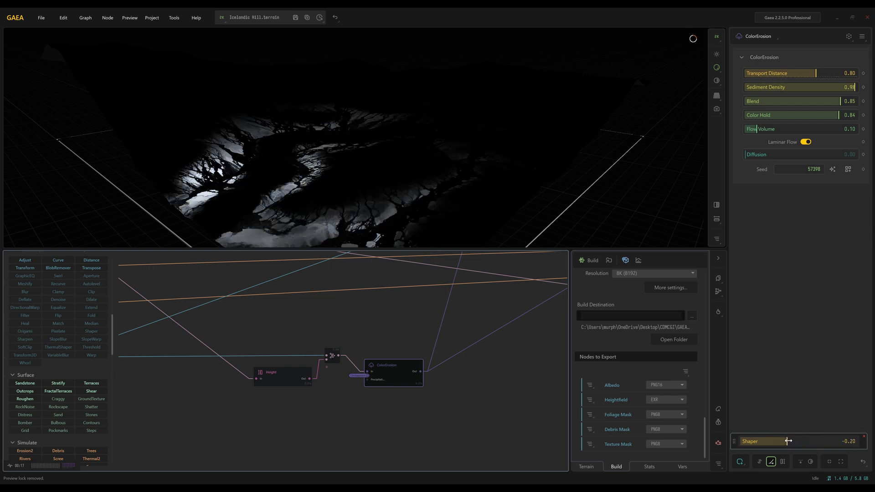
pyautogui.moveTo(787, 440); pyautogui.dragTo(820, 441)
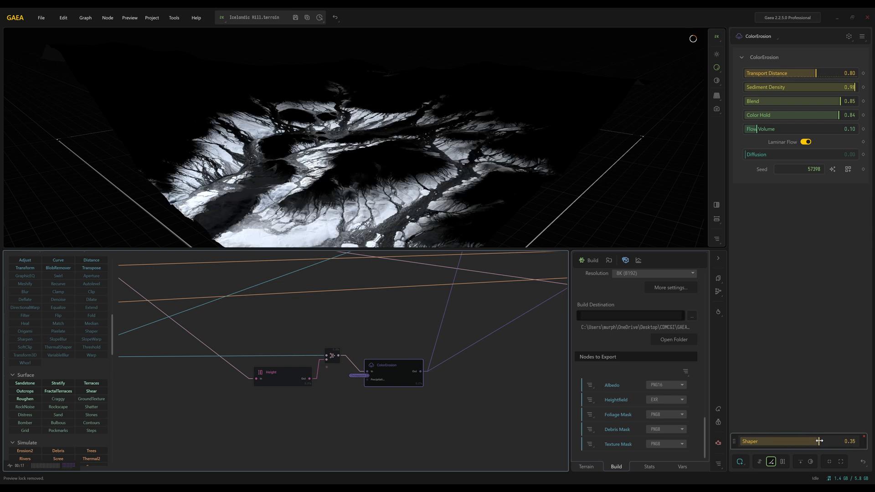
# Preview the final combined albedo and bring the Chokepoint, Trees and Debris nodes into view
pyautogui.moveTo(819, 441); pyautogui.dragTo(811, 440)
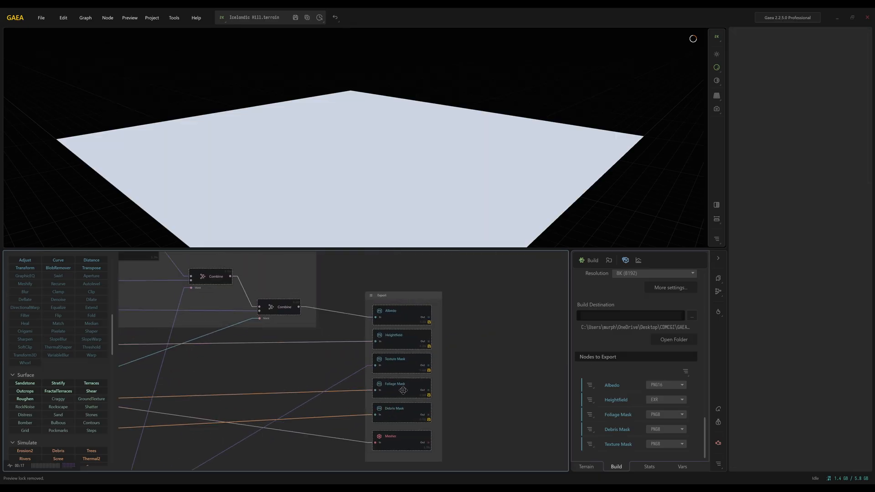
pyautogui.click(279, 307)
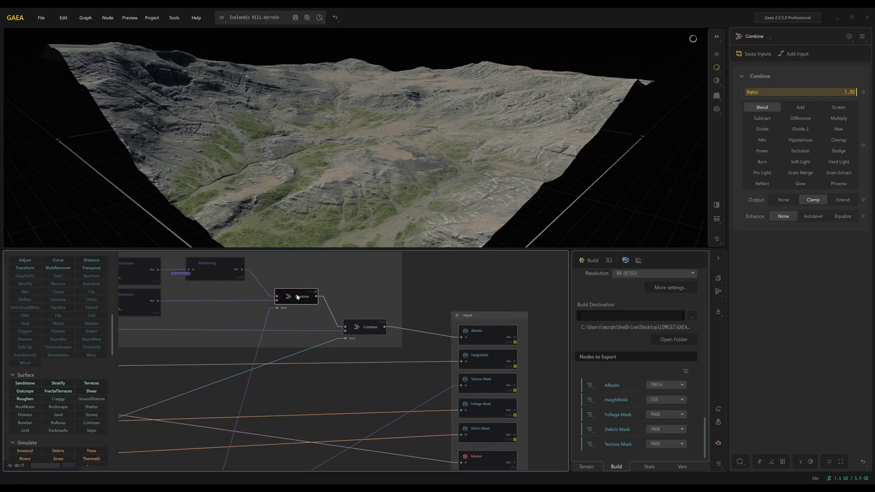
pyautogui.moveTo(831, 92); pyautogui.dragTo(773, 92)
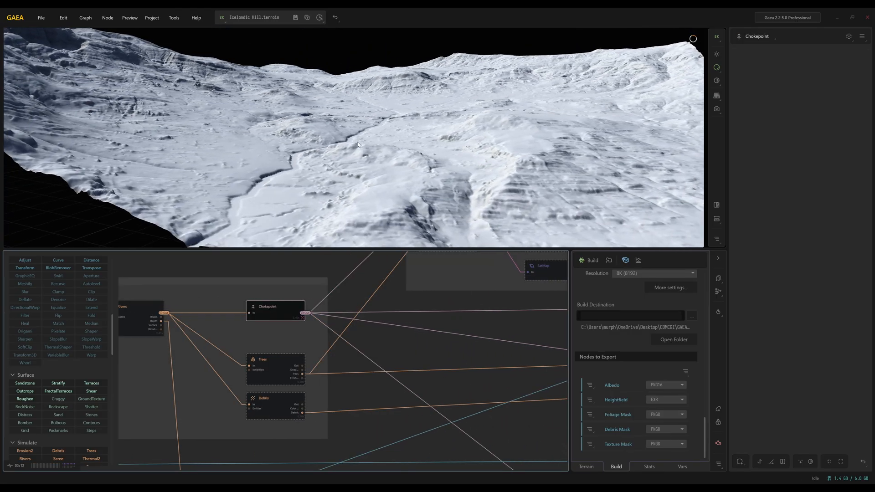
# Toggle Autolevel off and back on for the river Adjust mask, then view the colour-map nodes
pyautogui.click(274, 310)
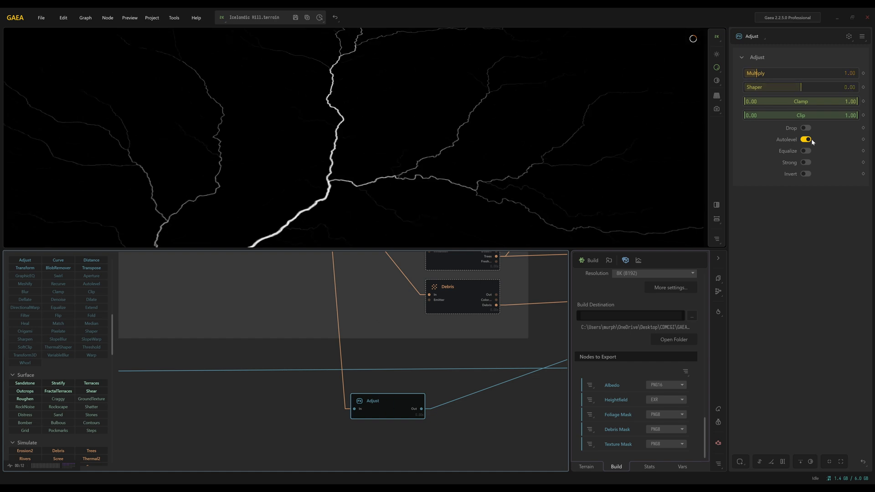
pyautogui.click(805, 139)
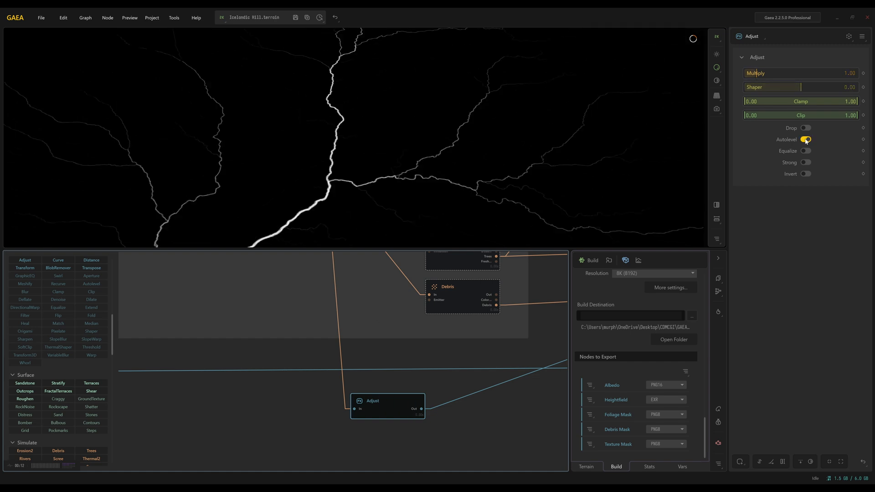
pyautogui.click(806, 139)
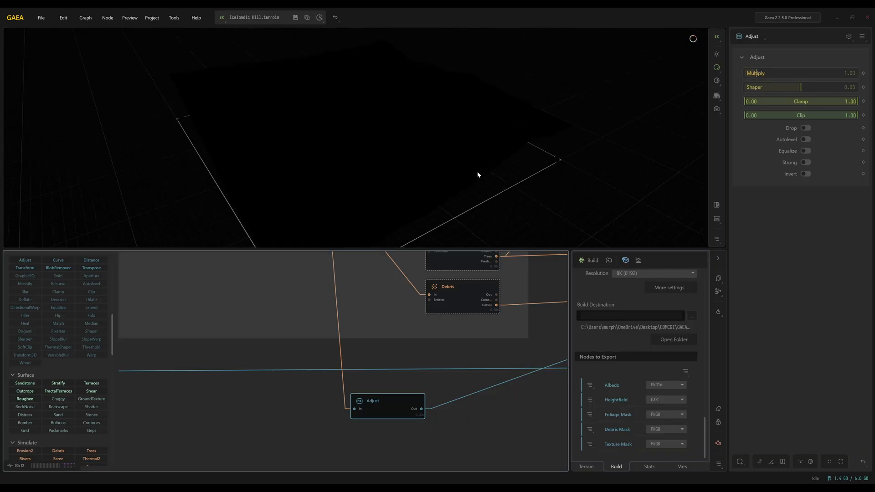
pyautogui.click(804, 138)
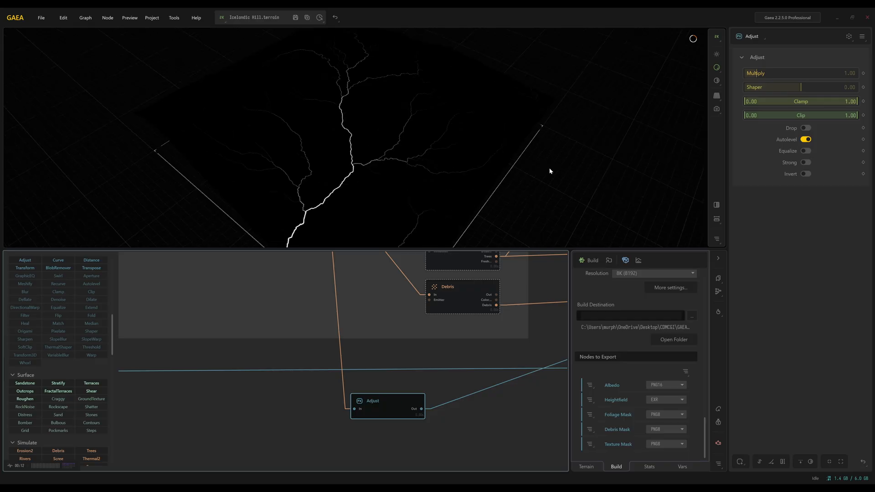
pyautogui.moveTo(550, 172); pyautogui.dragTo(477, 184)
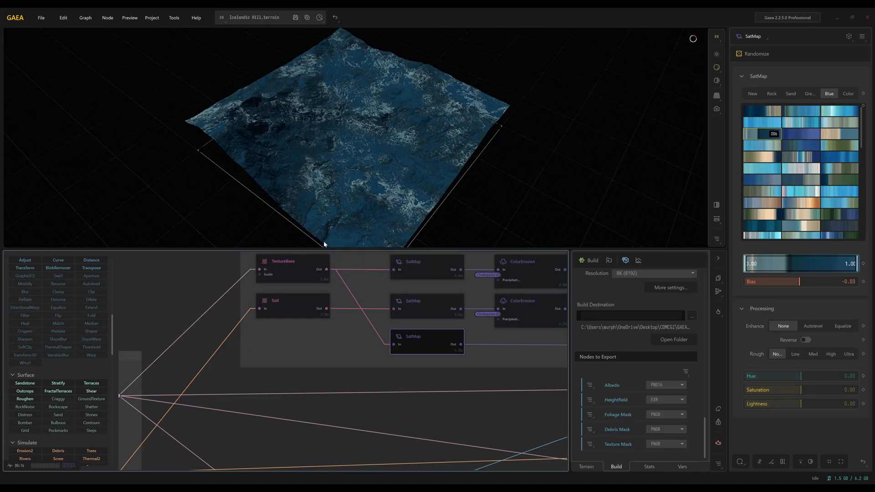
# Review TextureBase, select the Combine joining water and textures, then focus on the export nodes
pyautogui.click(283, 261)
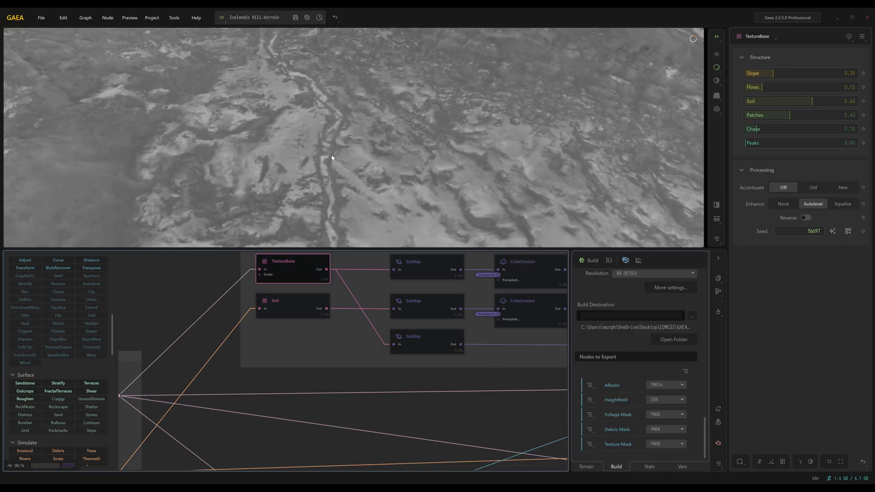
pyautogui.click(427, 341)
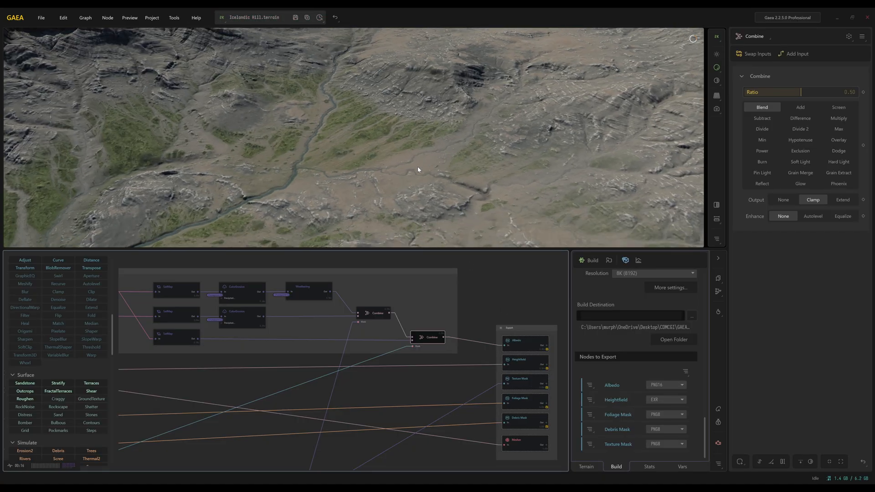
pyautogui.click(524, 340)
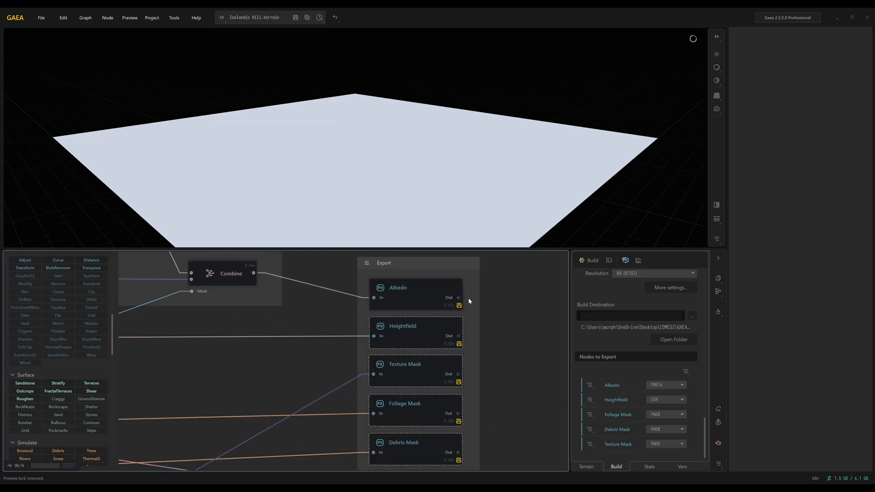
# Preview the Texture Mask, Weathering, Albedo and Debris Mask outputs, then confirm exports are marked
pyautogui.click(415, 333)
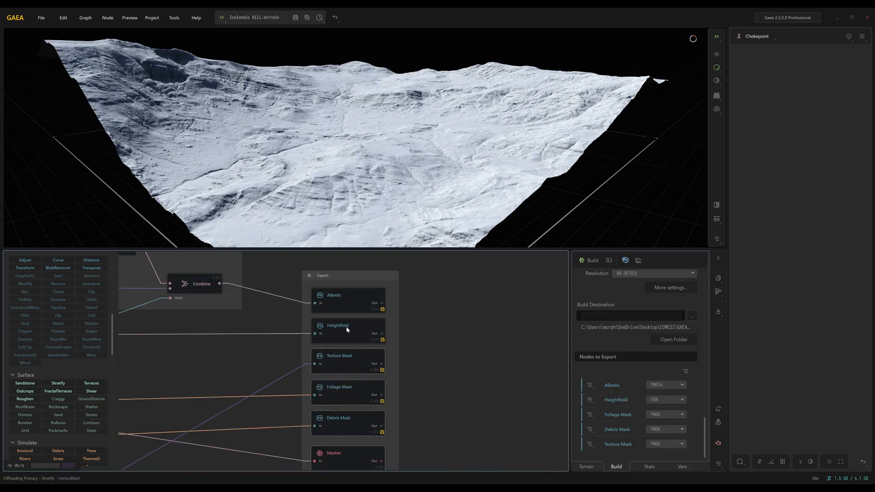
pyautogui.click(337, 325)
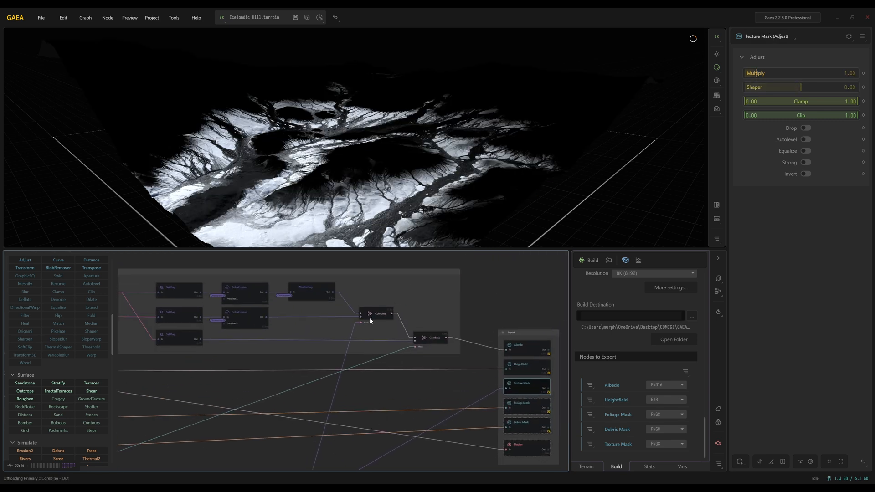
pyautogui.click(311, 285)
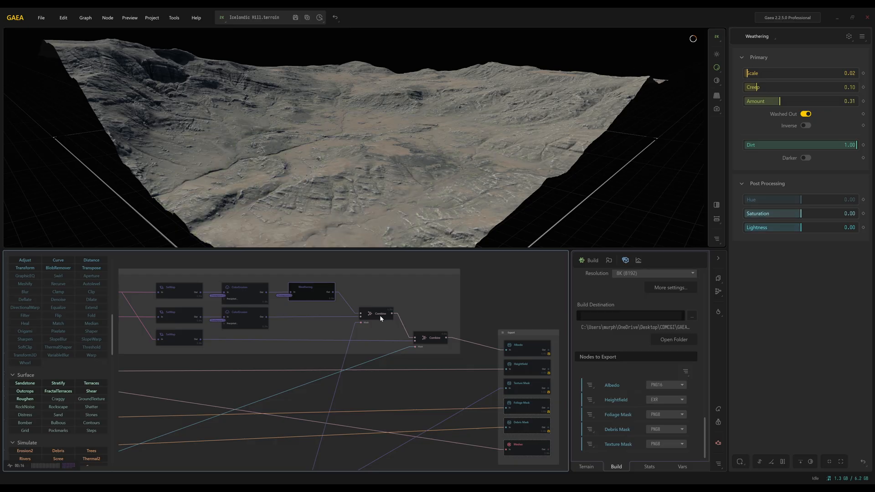
pyautogui.click(526, 347)
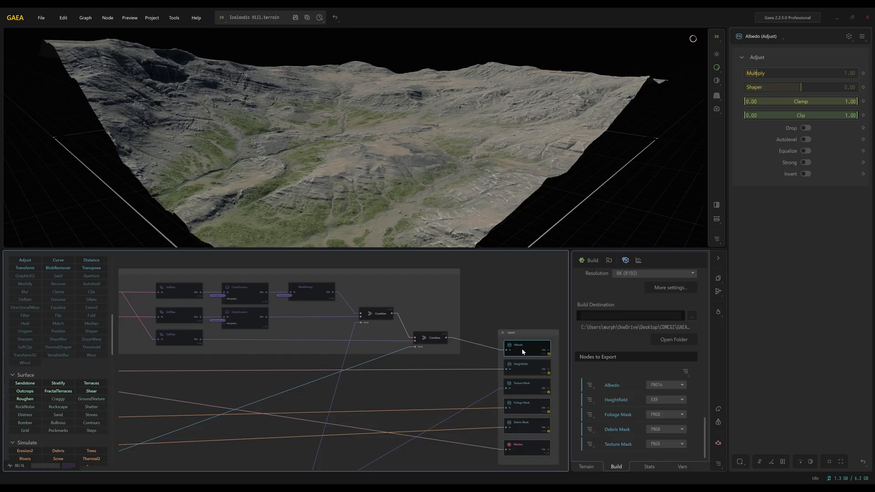
pyautogui.click(526, 384)
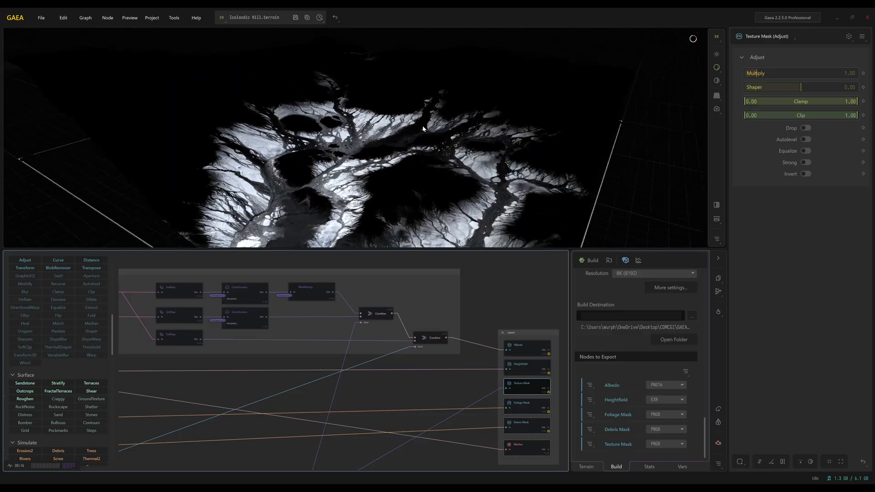
pyautogui.click(526, 403)
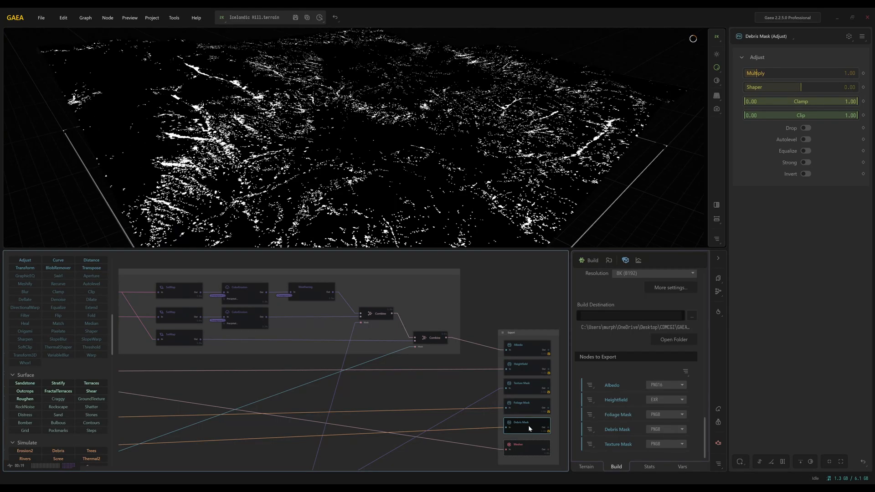
pyautogui.click(525, 447)
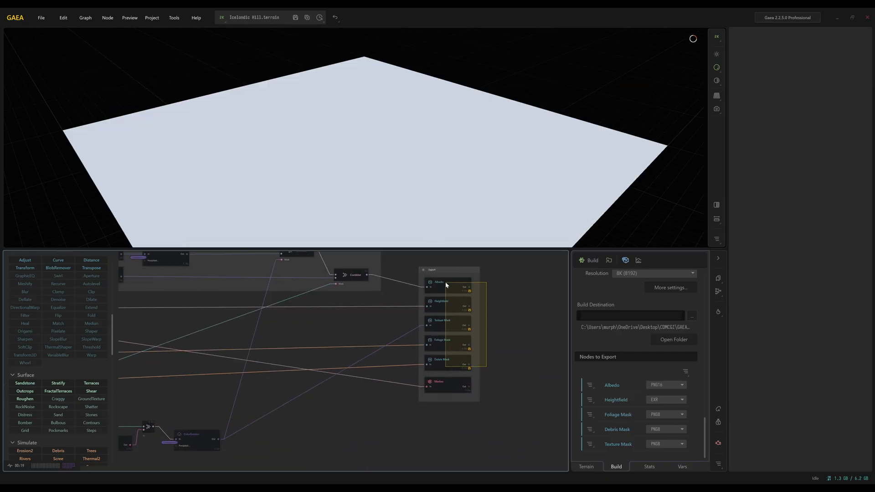
pyautogui.rightClick(447, 284)
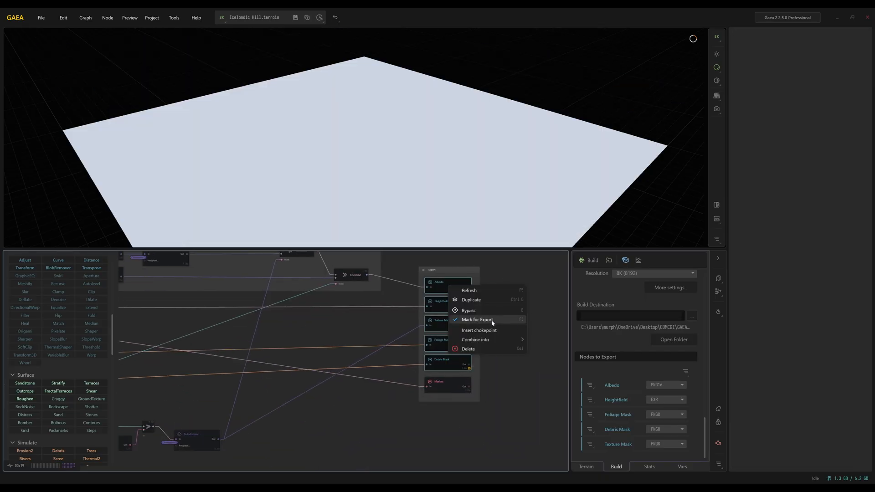
pyautogui.moveTo(528, 300)
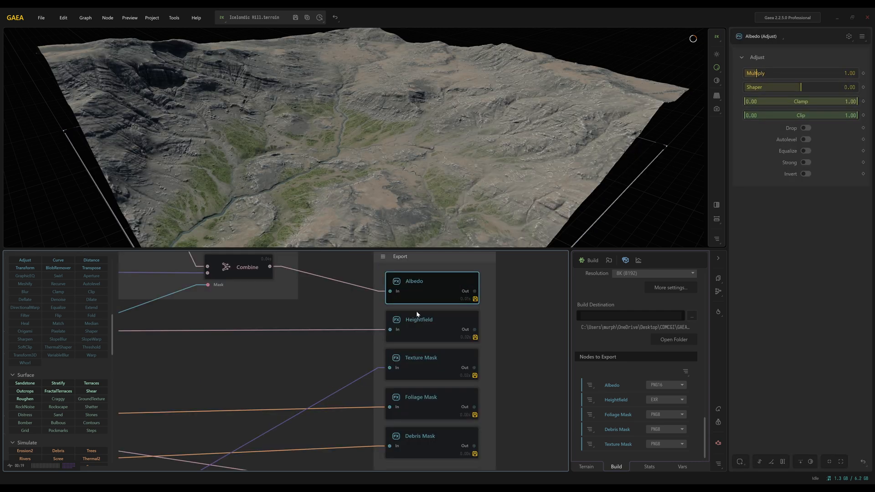
pyautogui.click(424, 396)
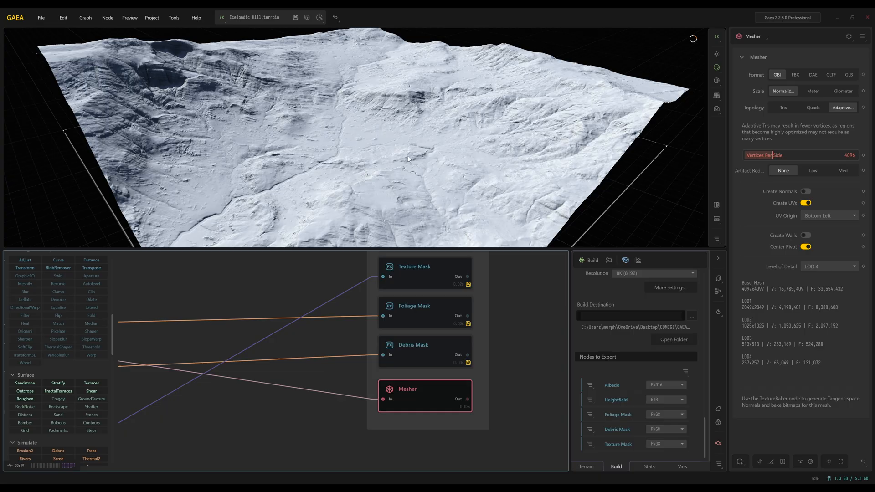
pyautogui.click(828, 266)
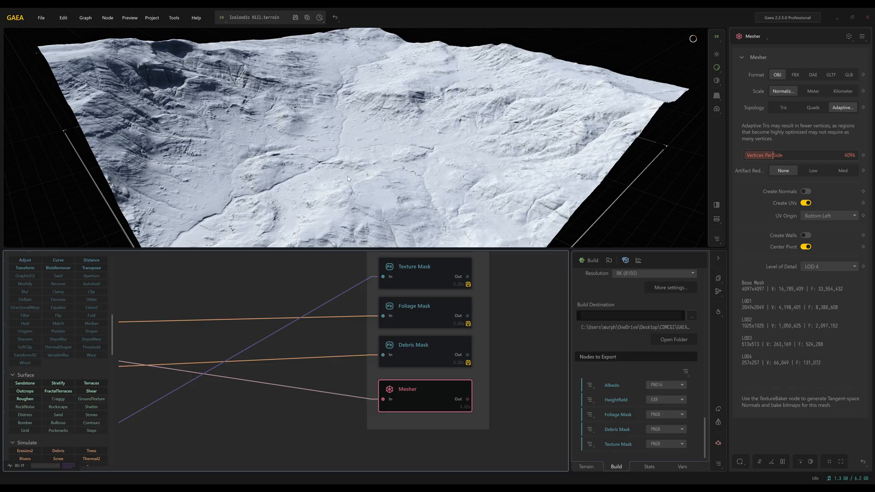
pyautogui.moveTo(747, 363)
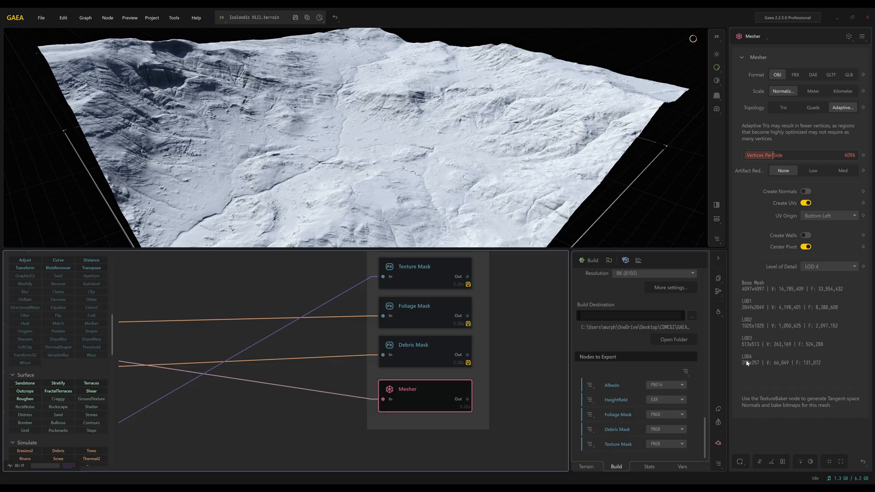
pyautogui.moveTo(365, 158)
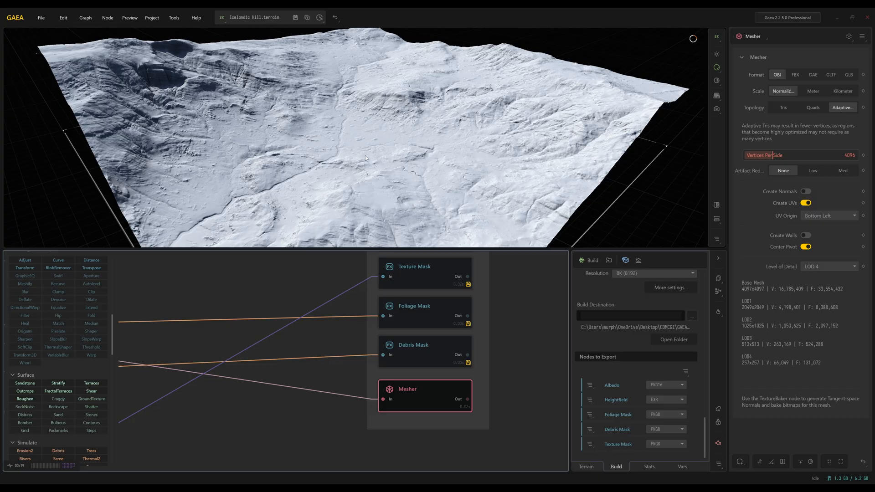
pyautogui.moveTo(763, 287)
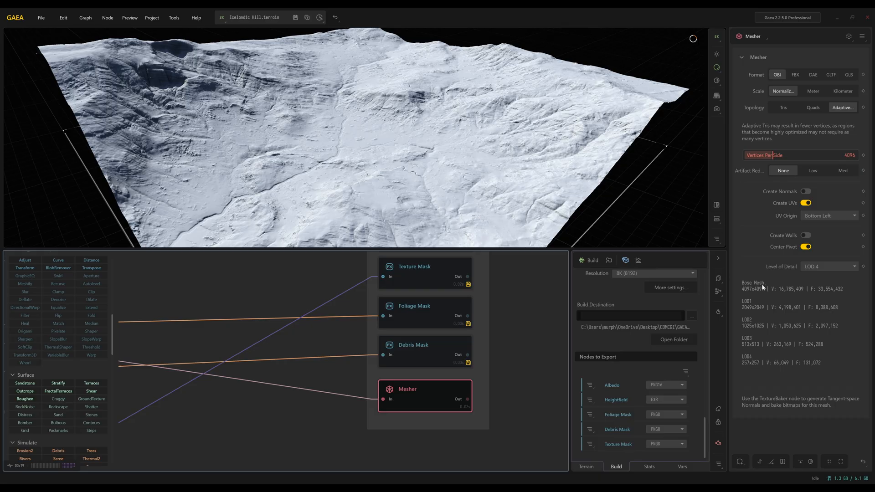
pyautogui.moveTo(431, 96)
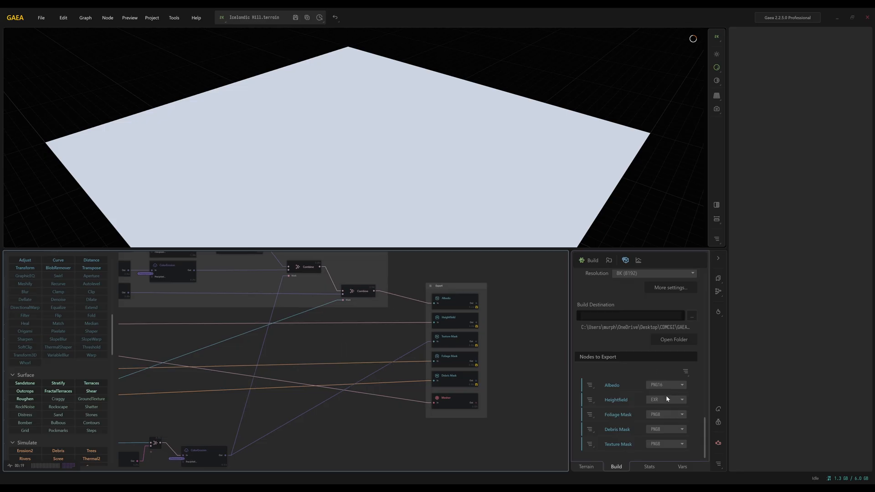
pyautogui.moveTo(696, 271)
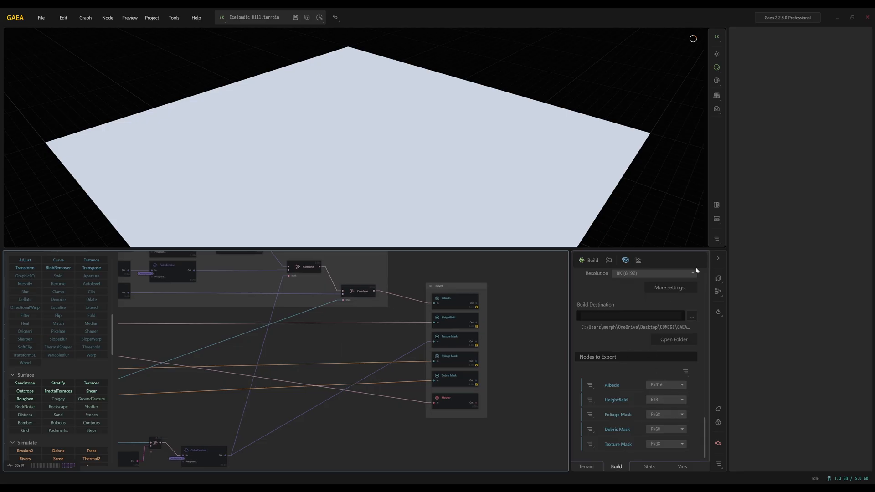
# Review export formats, keeping masks at PNG8, then select the Export group and show the node outline
pyautogui.click(718, 258)
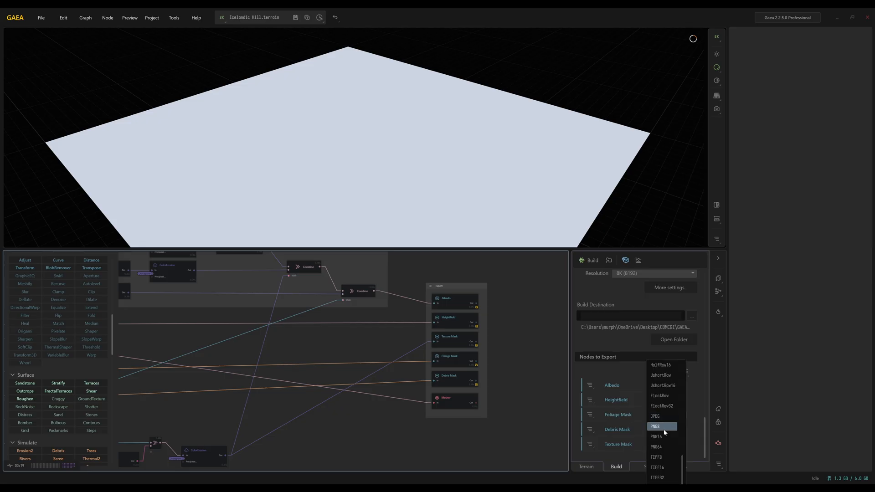
pyautogui.click(662, 426)
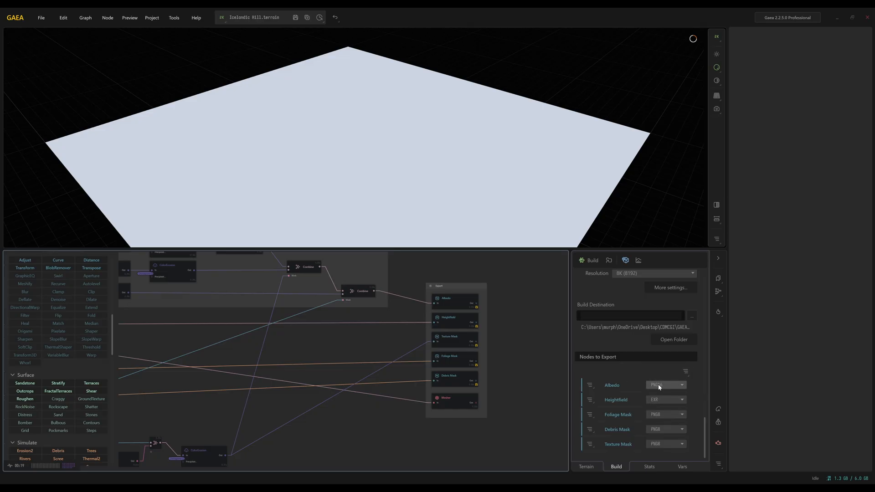
pyautogui.click(666, 385)
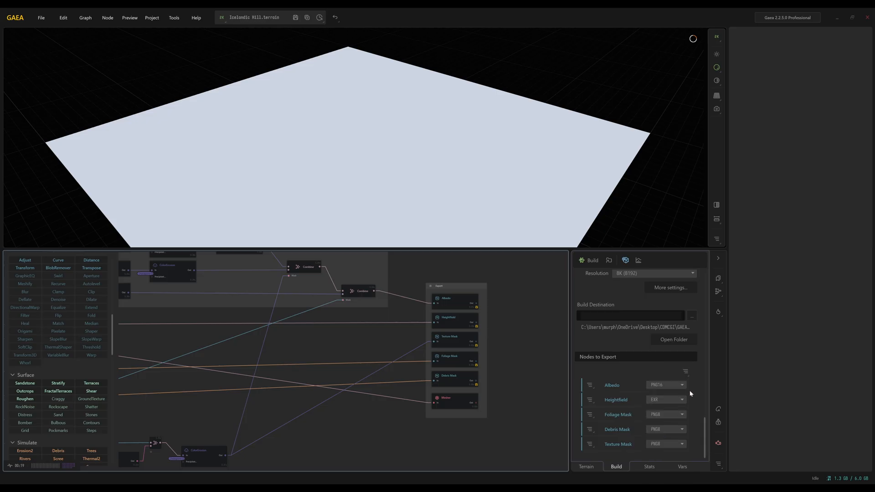
pyautogui.moveTo(688, 385)
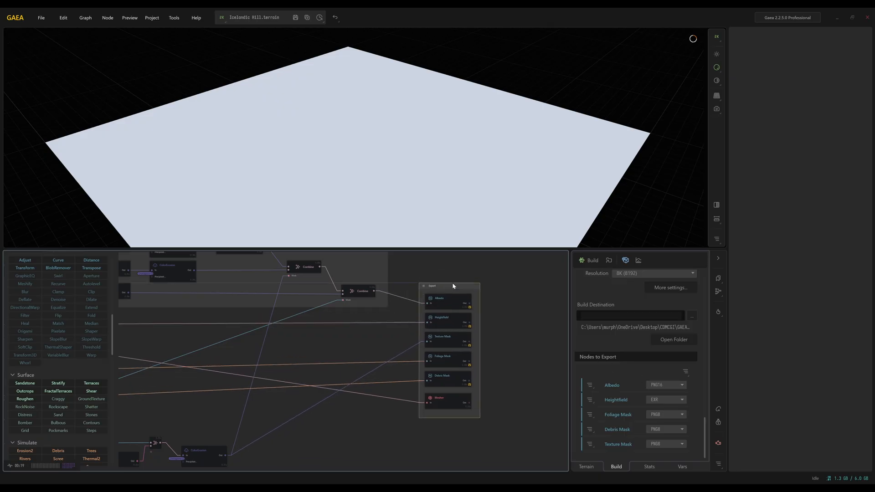
pyautogui.click(631, 316)
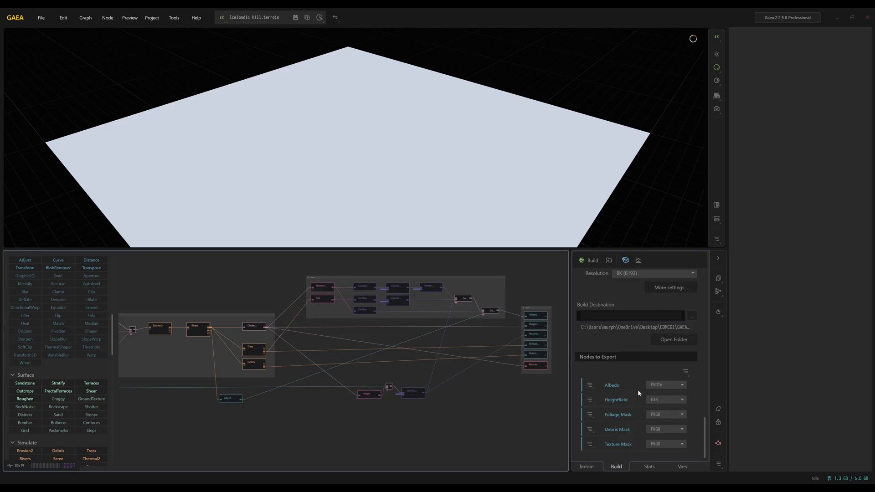
pyautogui.click(586, 466)
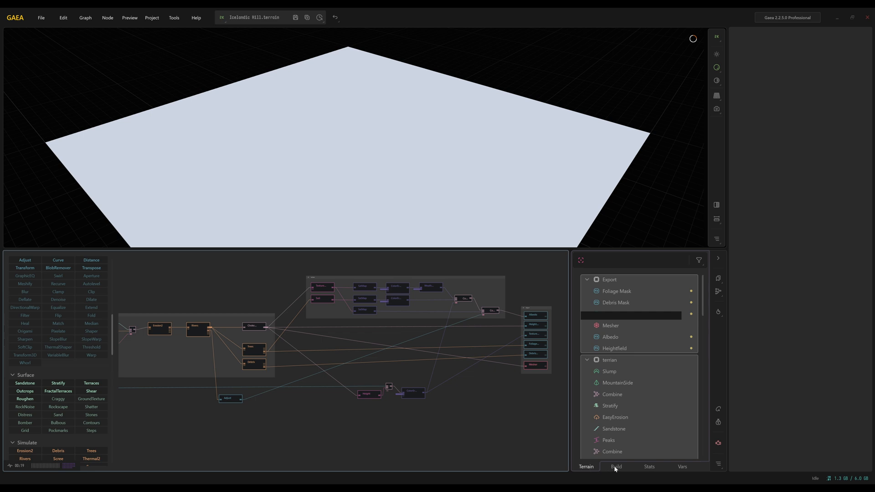
# Start the 8192 × 8192 build, closing Gaea so Build Swarm runs alone
pyautogui.click(617, 466)
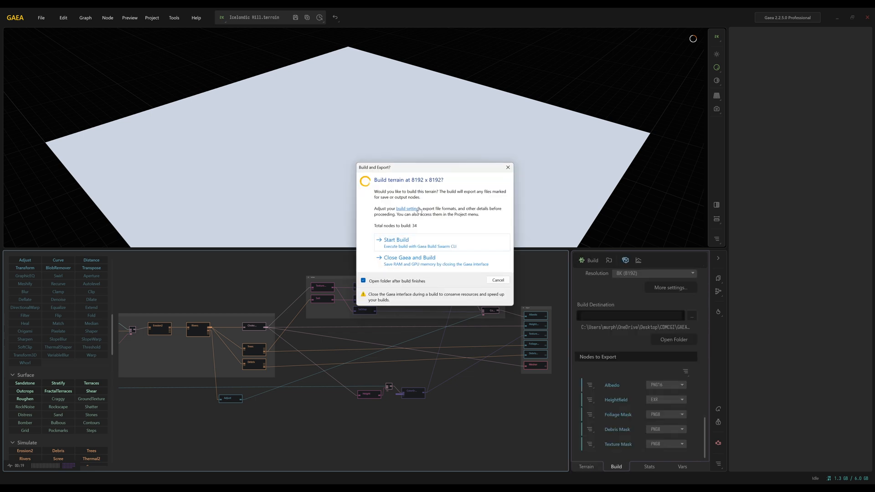
pyautogui.moveTo(385, 261)
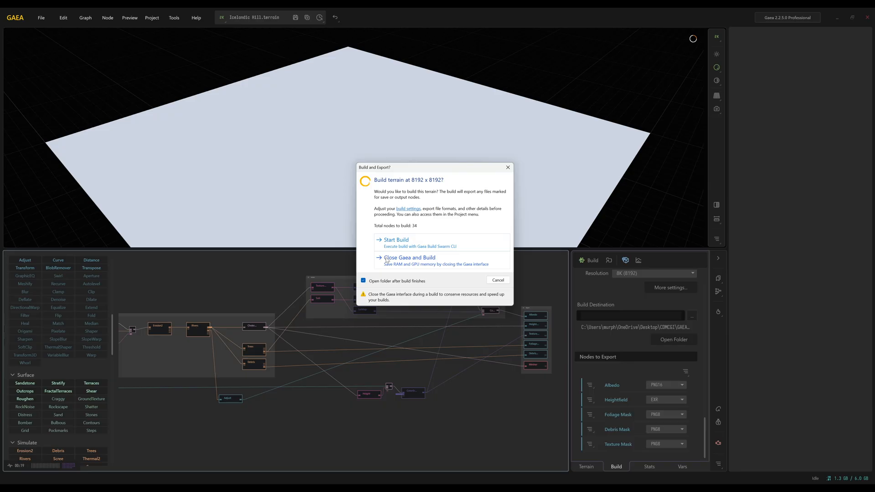
pyautogui.click(497, 279)
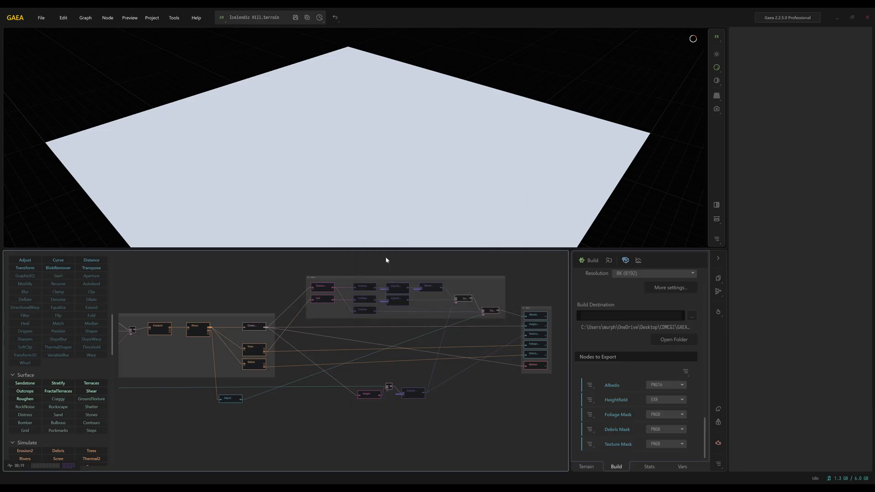
pyautogui.click(592, 260)
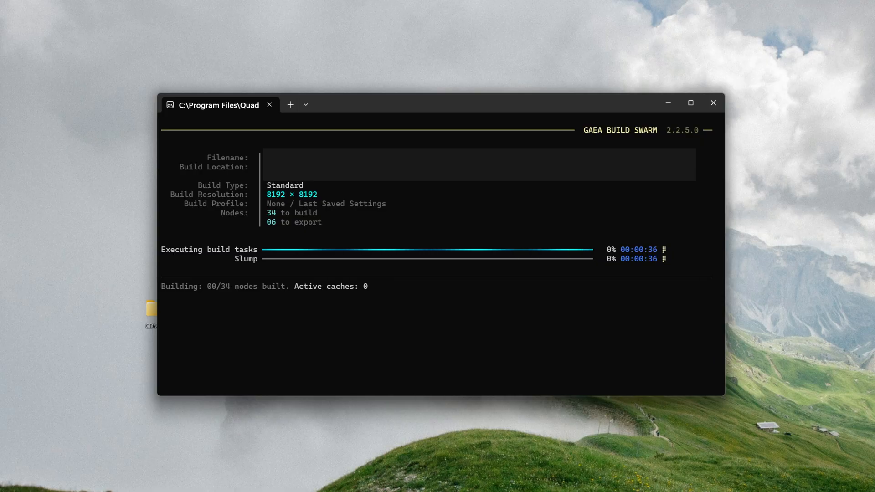